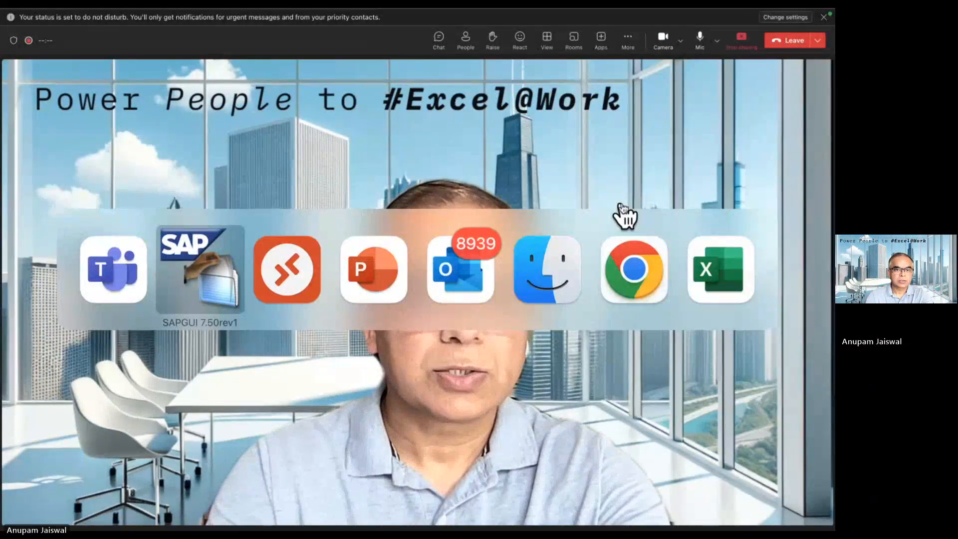
# Switch to PowerPoint and show slide 8, 'USB4SAP [PowerBI scheduled refresh]'.
pyautogui.click(374, 270)
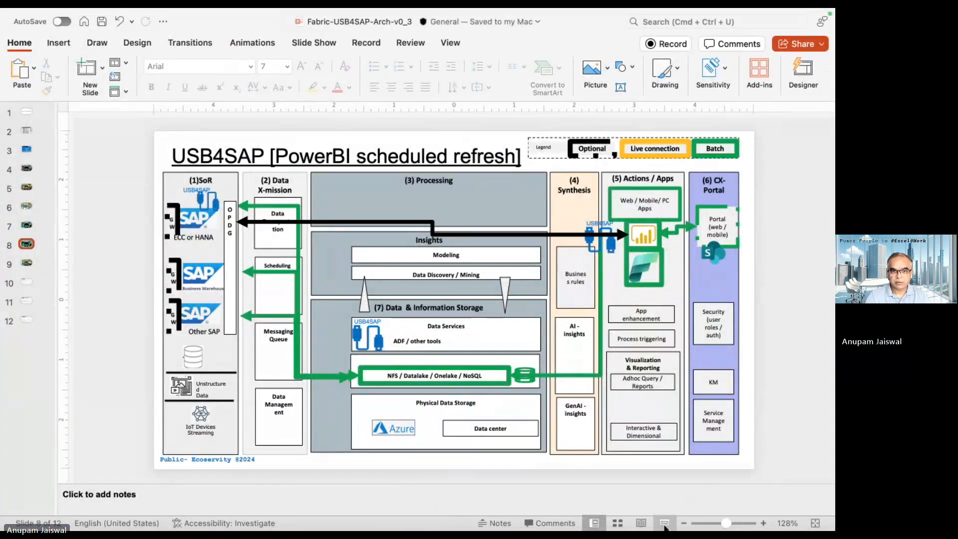
pyautogui.click(664, 522)
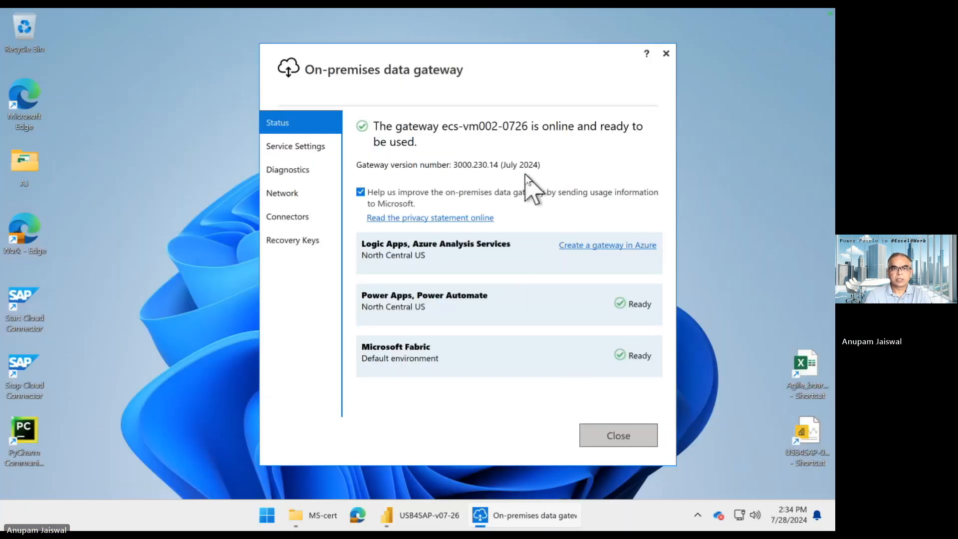
pyautogui.moveTo(392, 214)
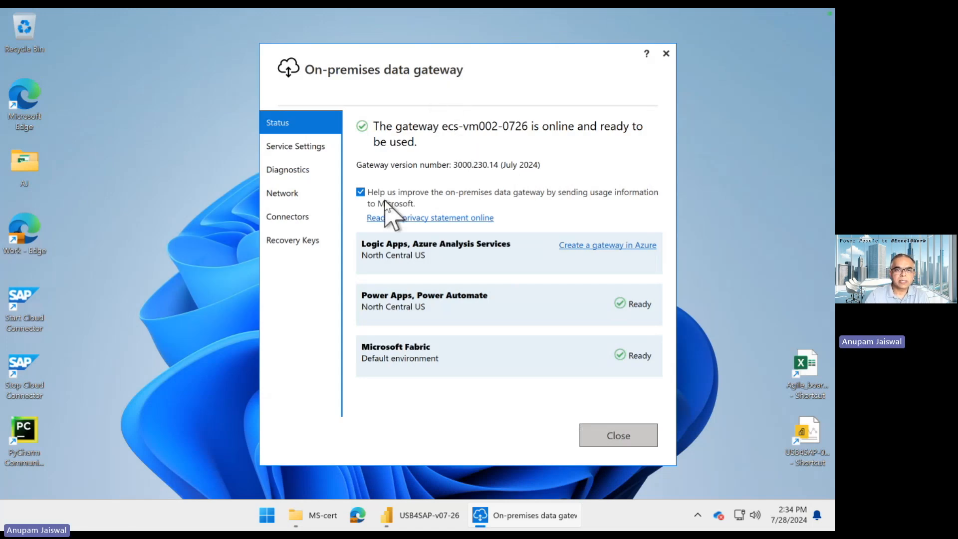
pyautogui.moveTo(536, 68)
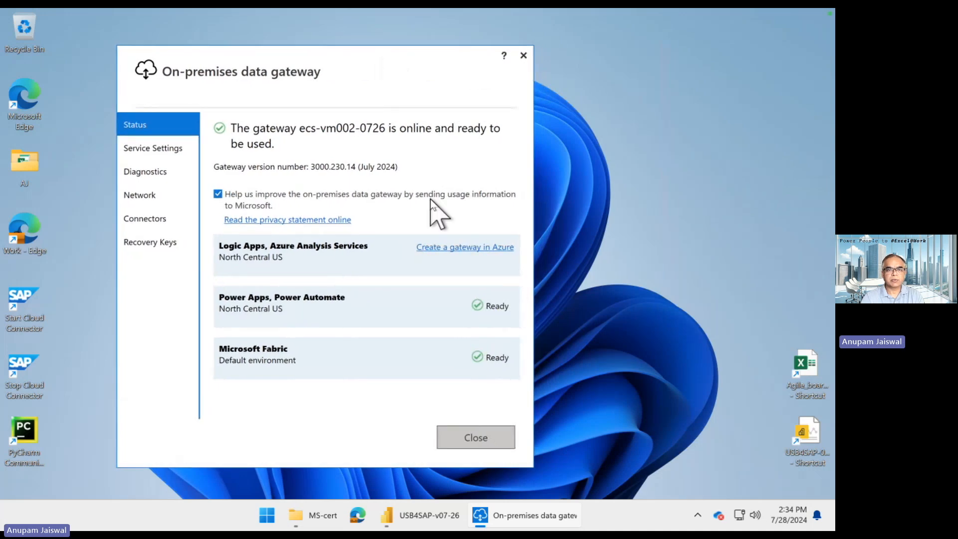
pyautogui.moveTo(297, 373)
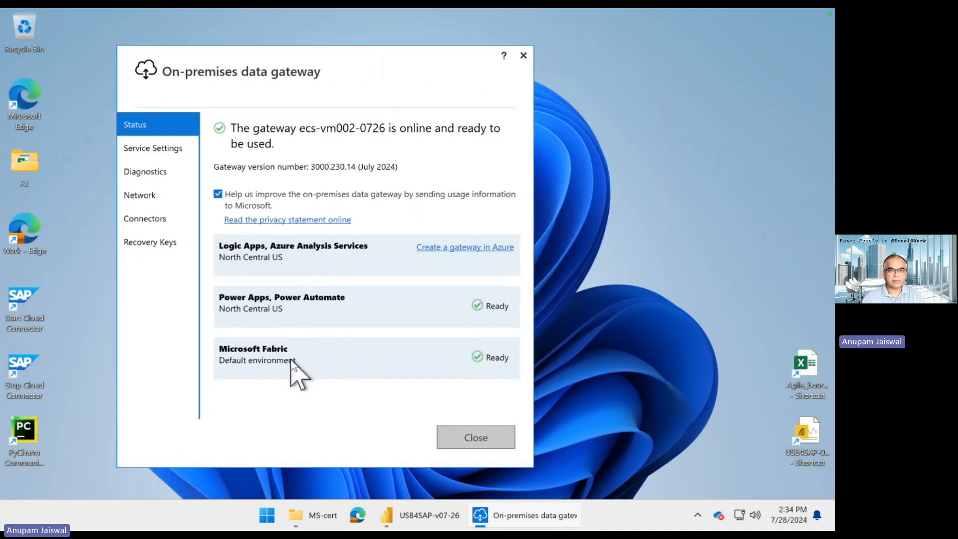
pyautogui.moveTo(294, 272)
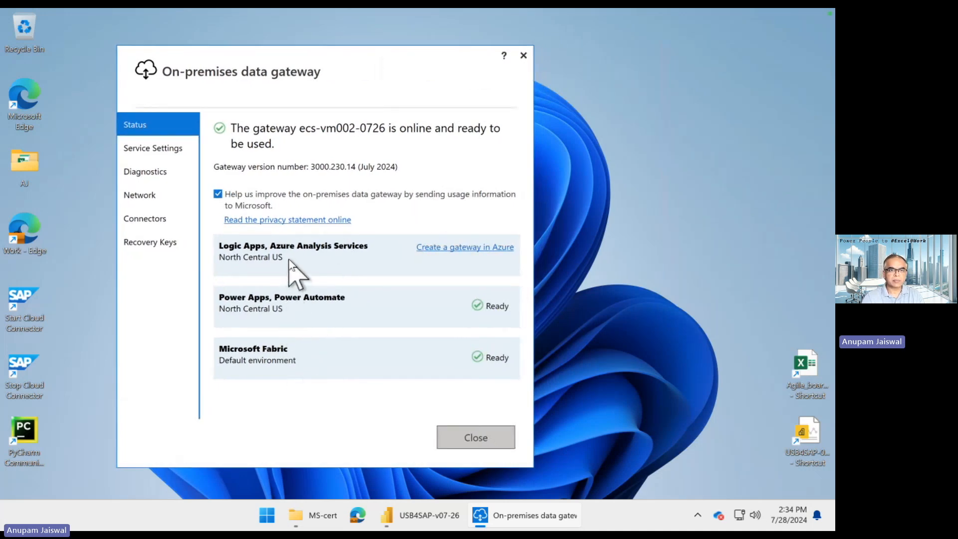
pyautogui.moveTo(275, 281)
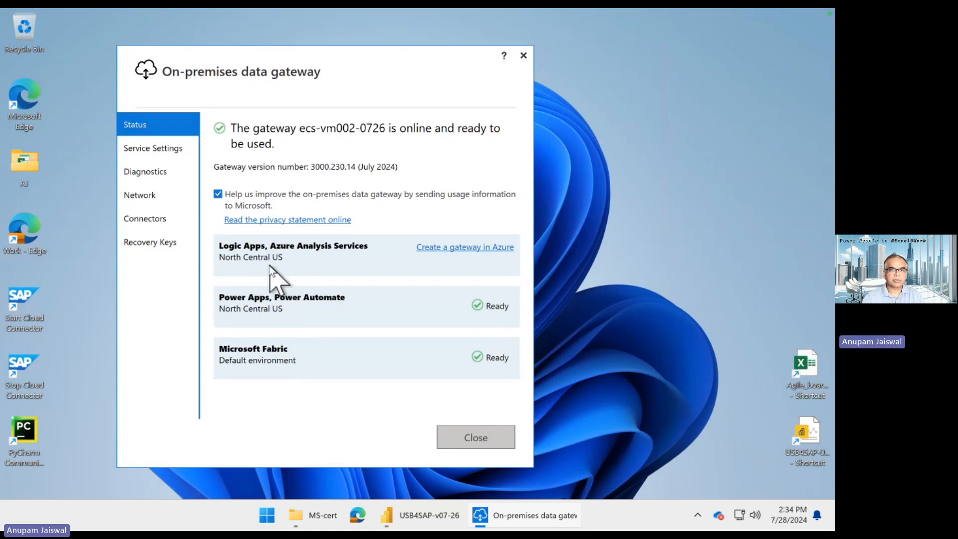
pyautogui.moveTo(211, 171)
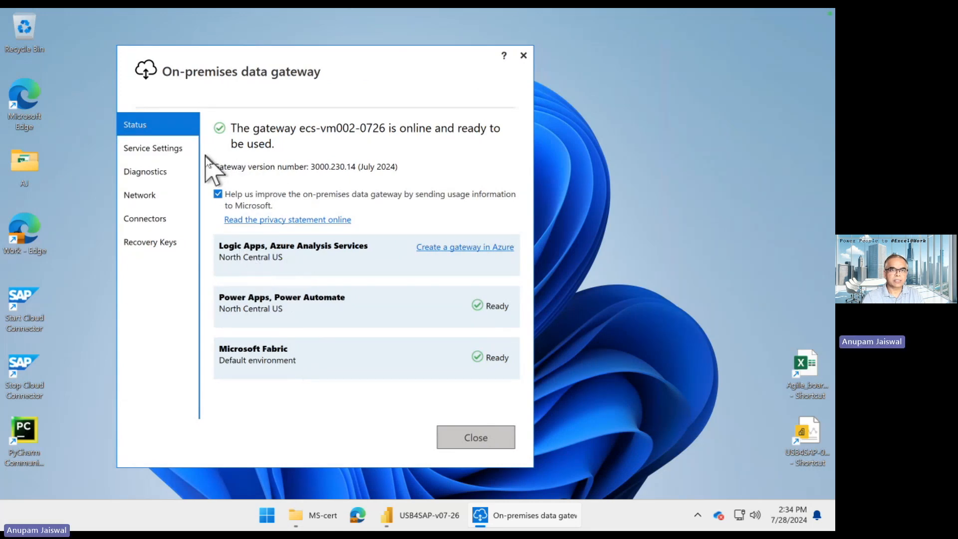
# View the gateway's Connectors page, which loads from the Power BI Desktop Custom Connectors folder.
pyautogui.click(144, 219)
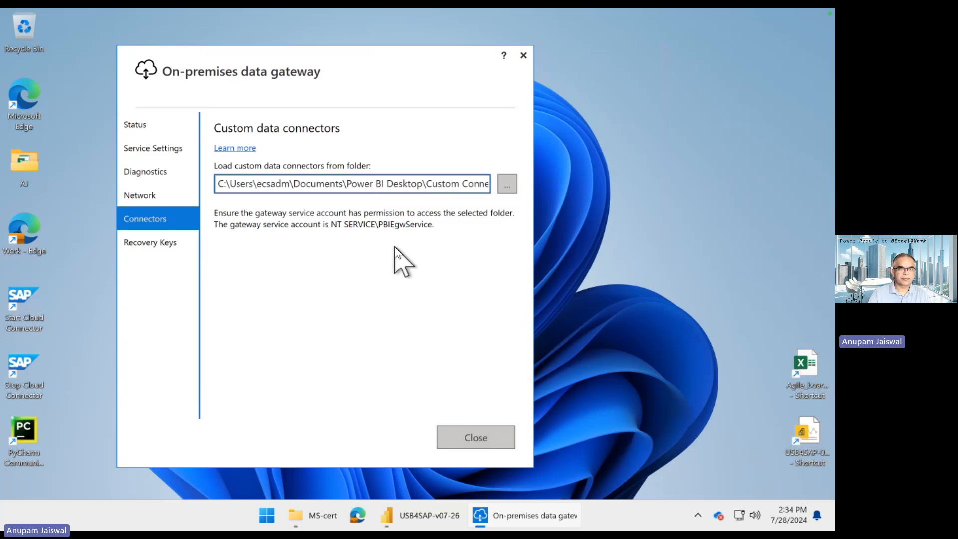
pyautogui.moveTo(422, 80)
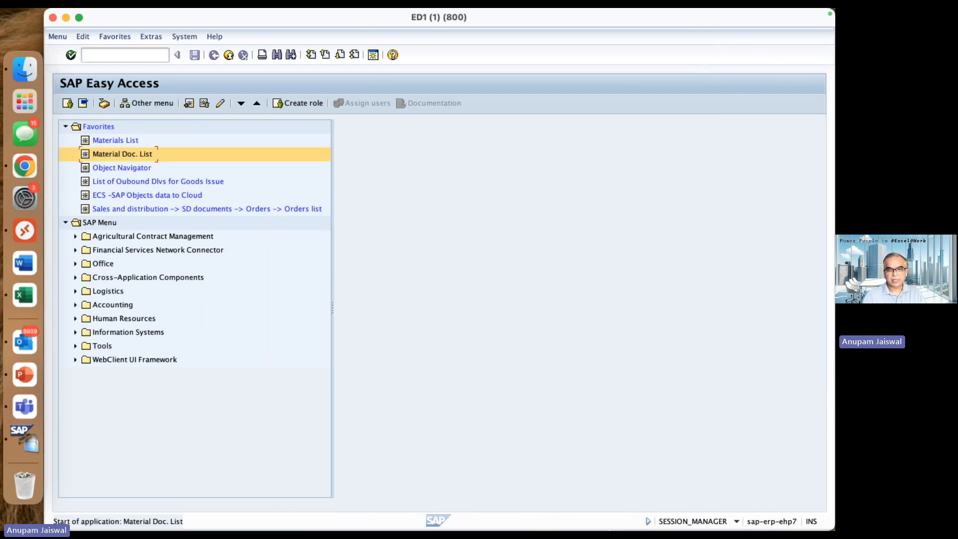
# Open Material Doc. List from SAP Favorites and scroll through the material document results.
pyautogui.doubleClick(122, 153)
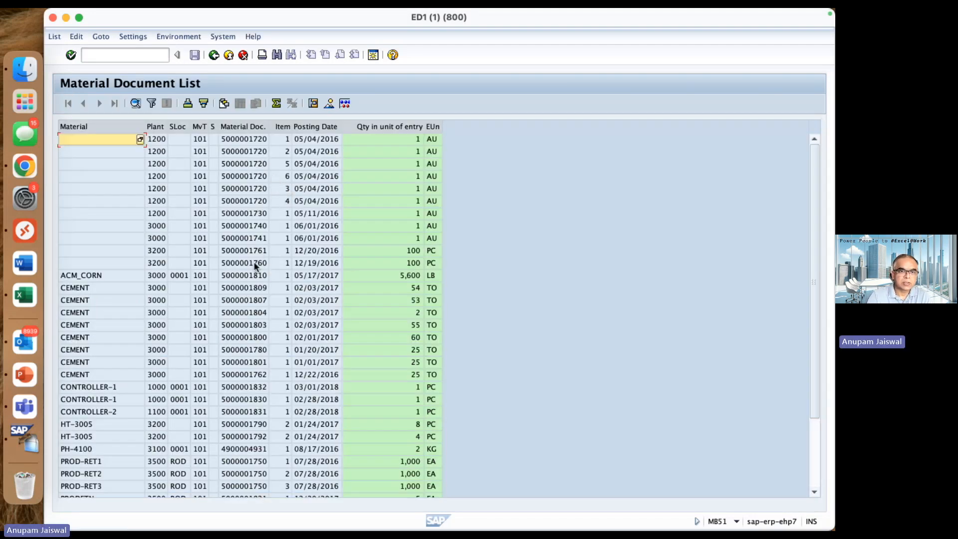
pyautogui.scroll(-3)
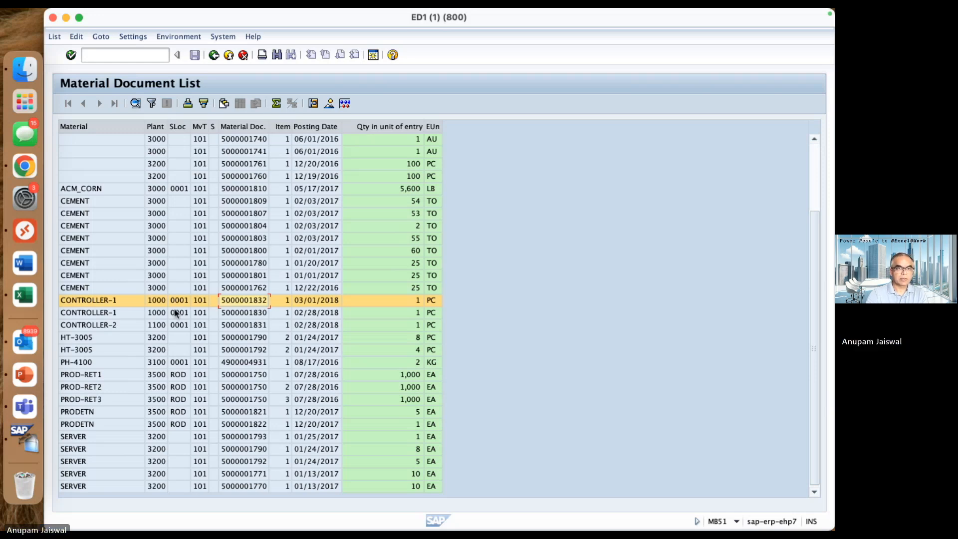
pyautogui.moveTo(34, 231)
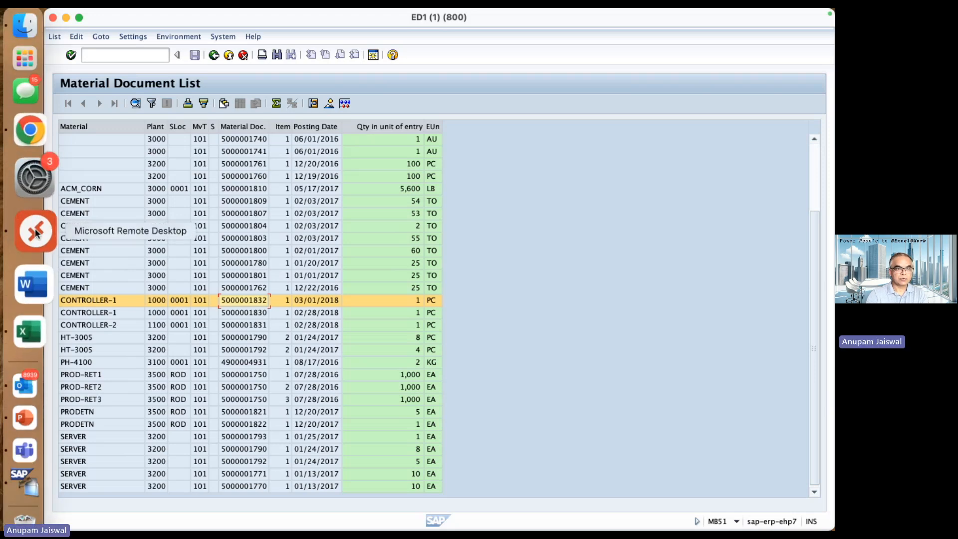
# On the remote machine, bring up USB4SAP-v07-26 and expand the SAP-Data table's fields.
pyautogui.click(34, 231)
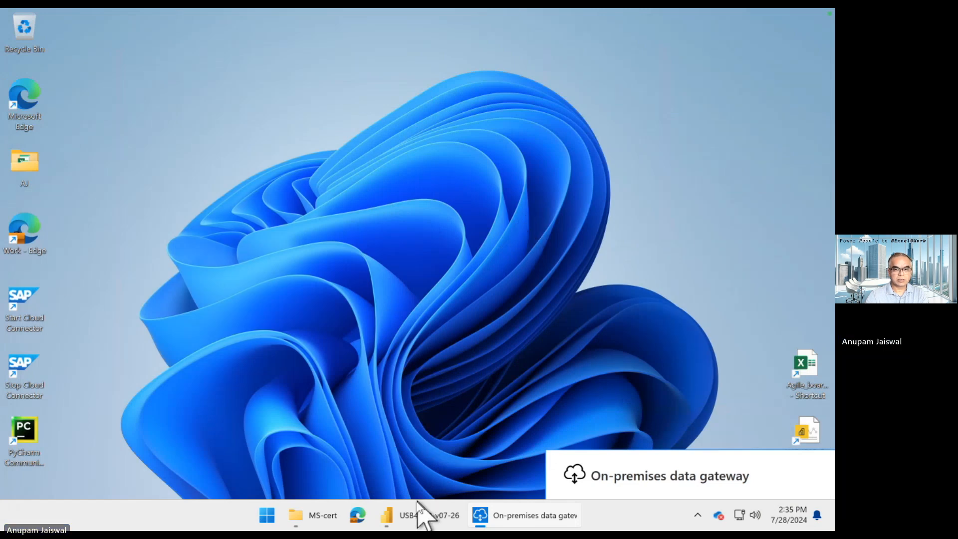
pyautogui.click(422, 515)
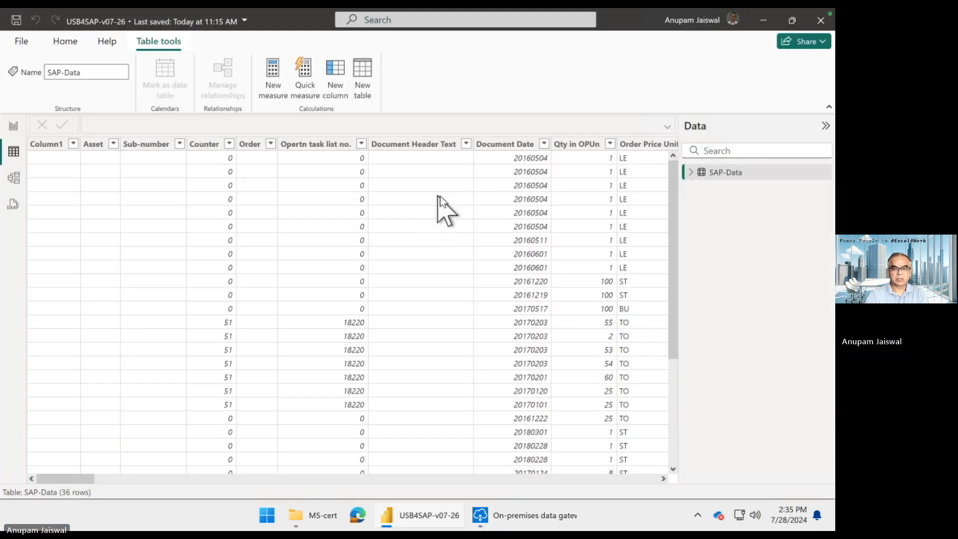
pyautogui.moveTo(165, 104)
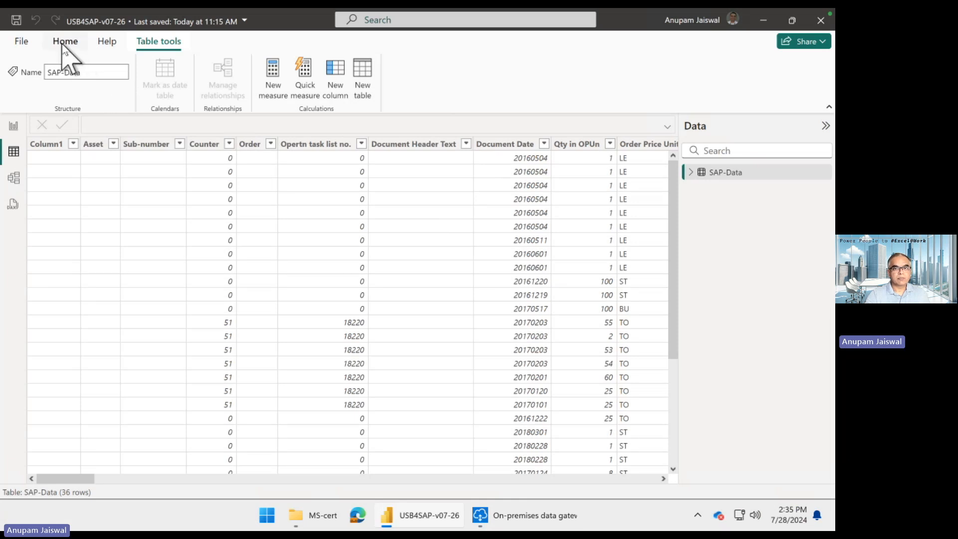
pyautogui.click(65, 41)
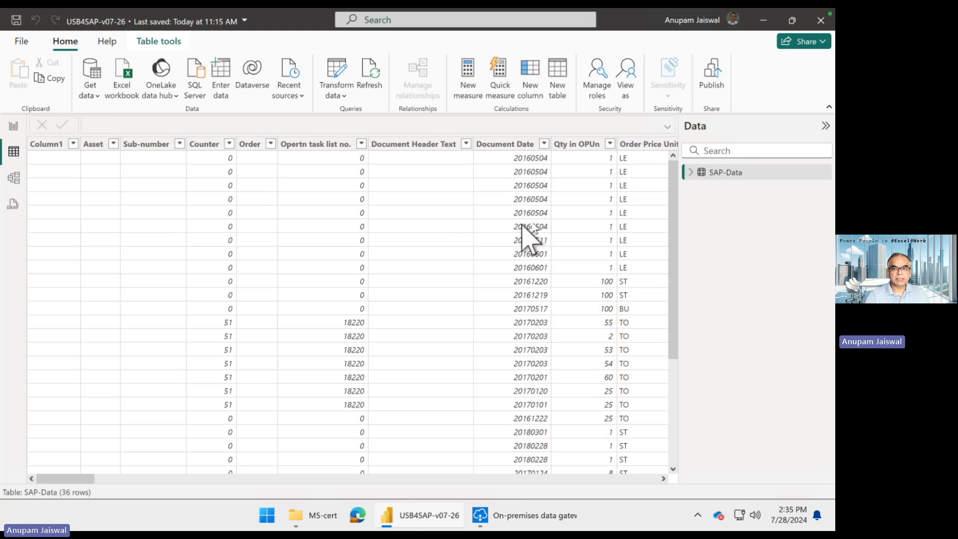
pyautogui.click(145, 143)
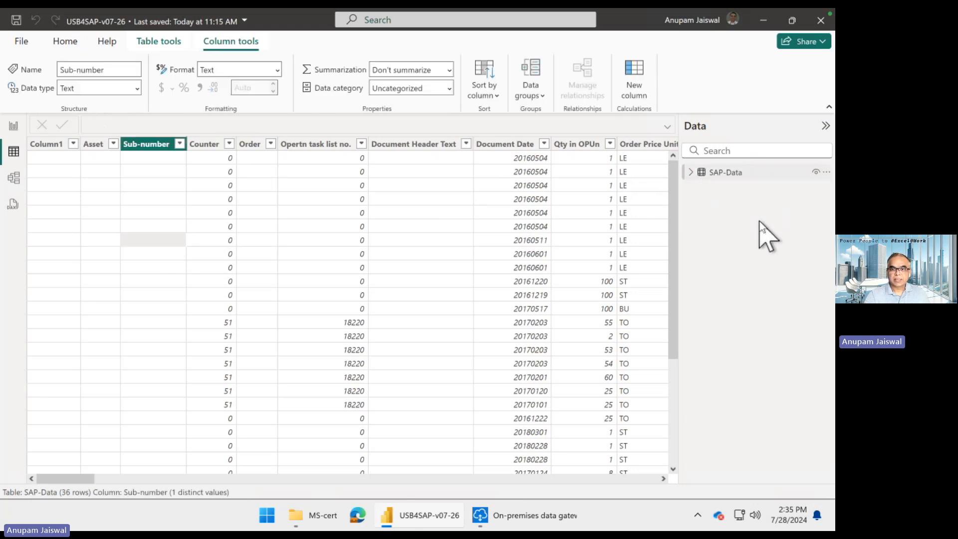
pyautogui.click(690, 172)
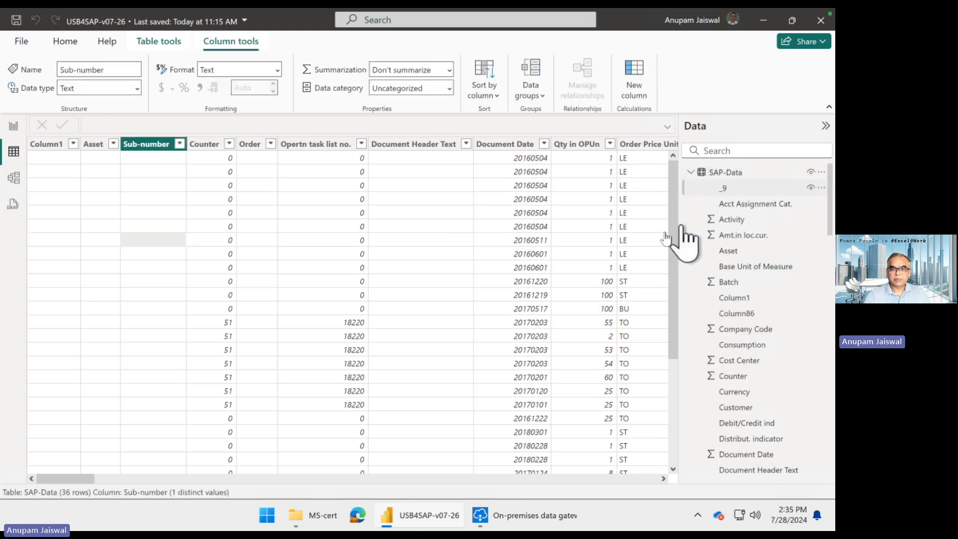
pyautogui.hscroll(3)
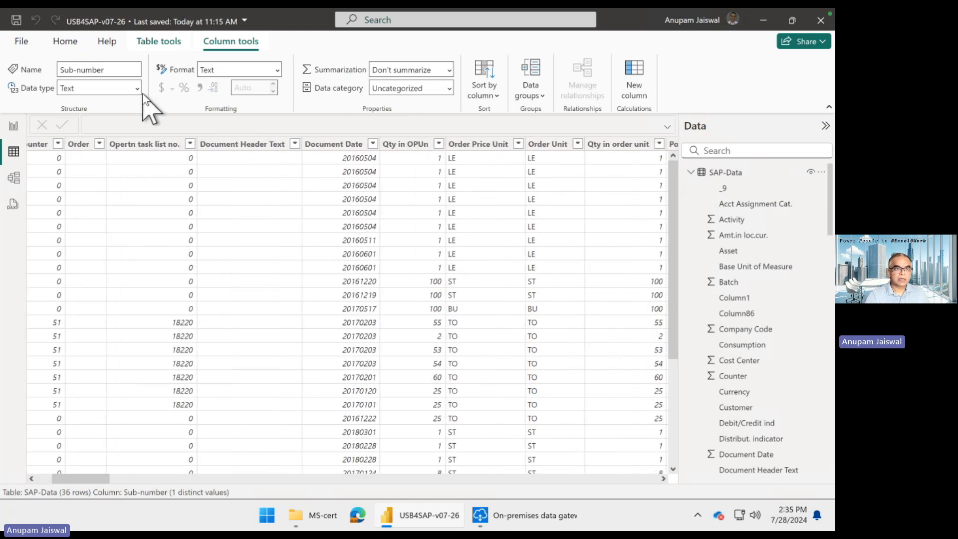
# Bring up Get data and show the full list of data connectors.
pyautogui.click(65, 41)
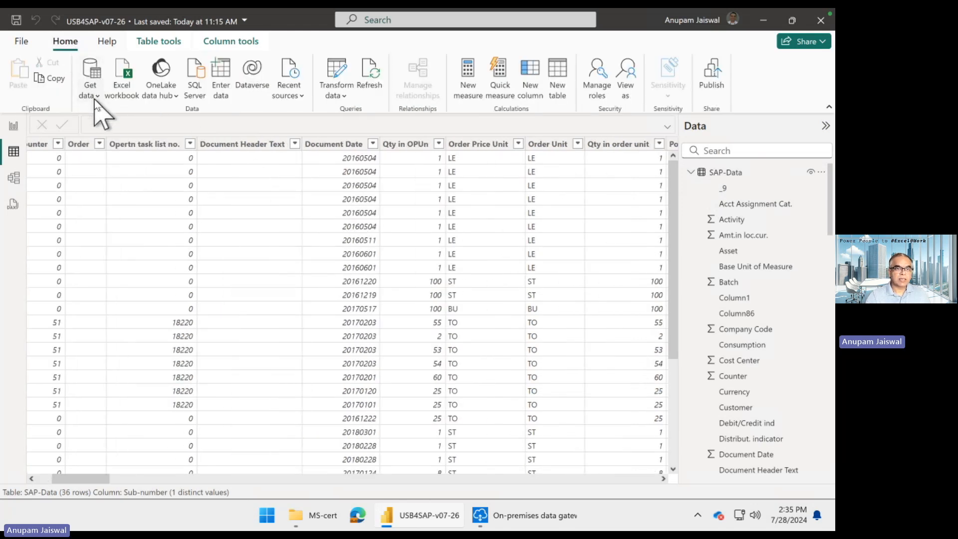
pyautogui.click(90, 76)
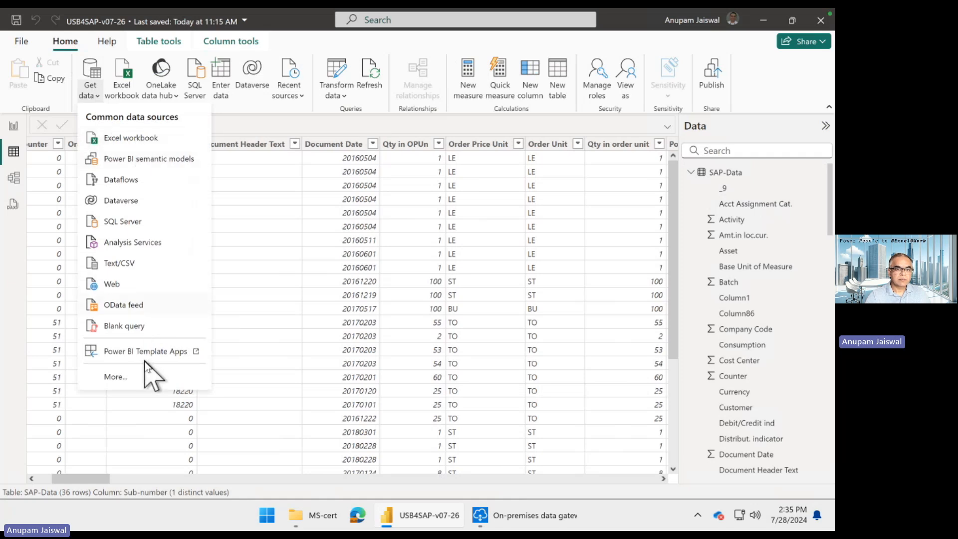
pyautogui.click(359, 232)
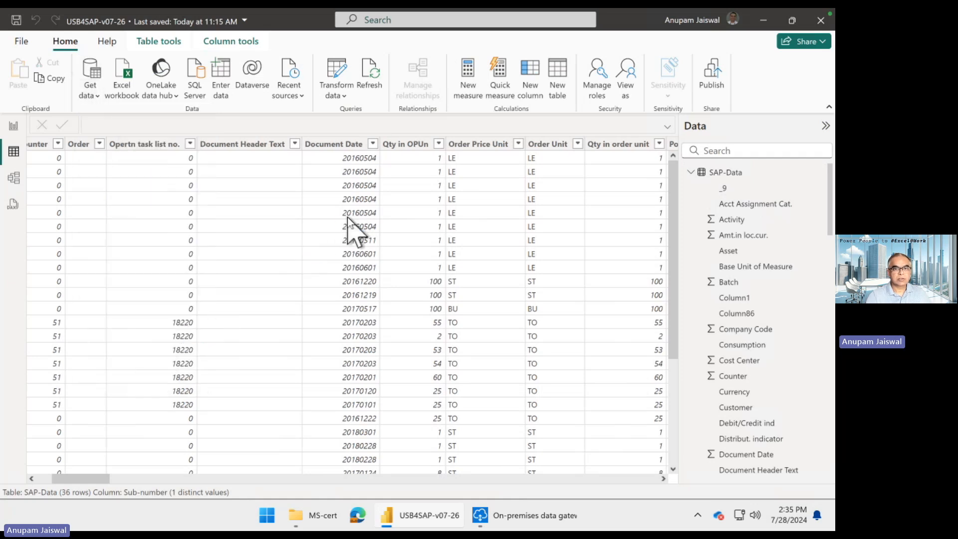
pyautogui.click(90, 78)
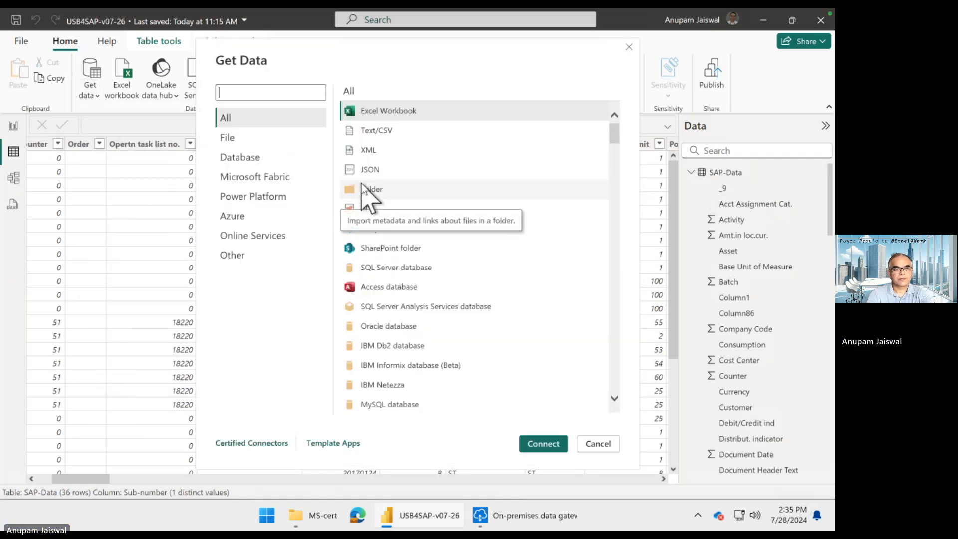
pyautogui.write('usb4')
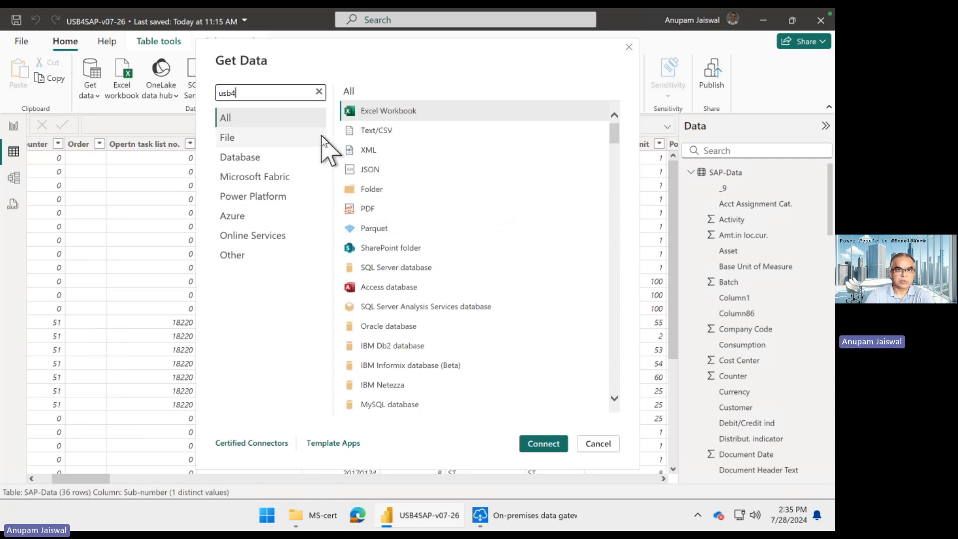
pyautogui.write('sap')
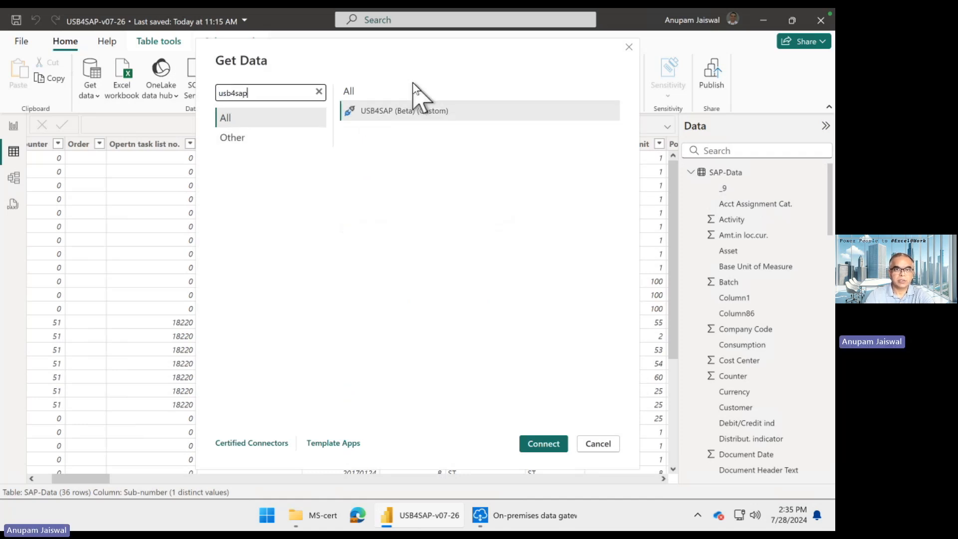
pyautogui.moveTo(599, 440)
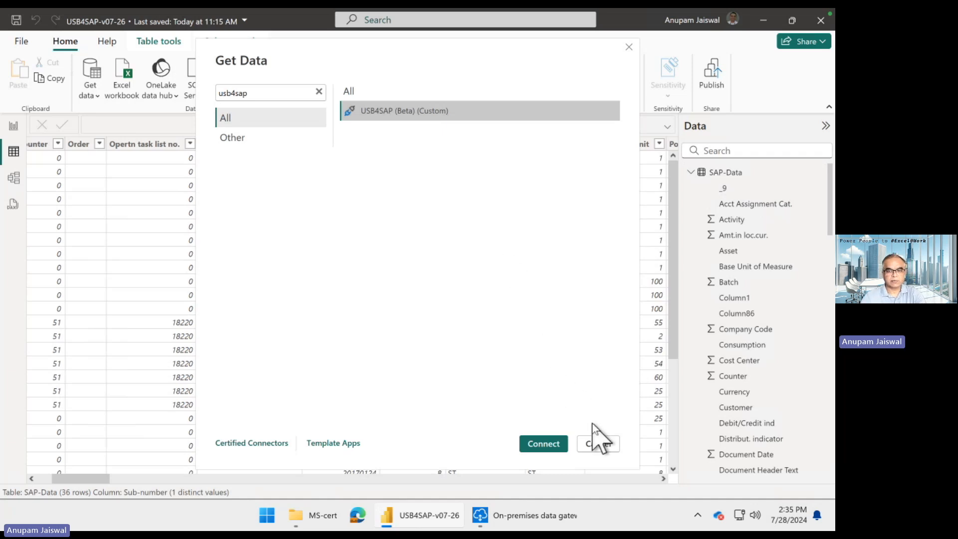
pyautogui.moveTo(598, 444)
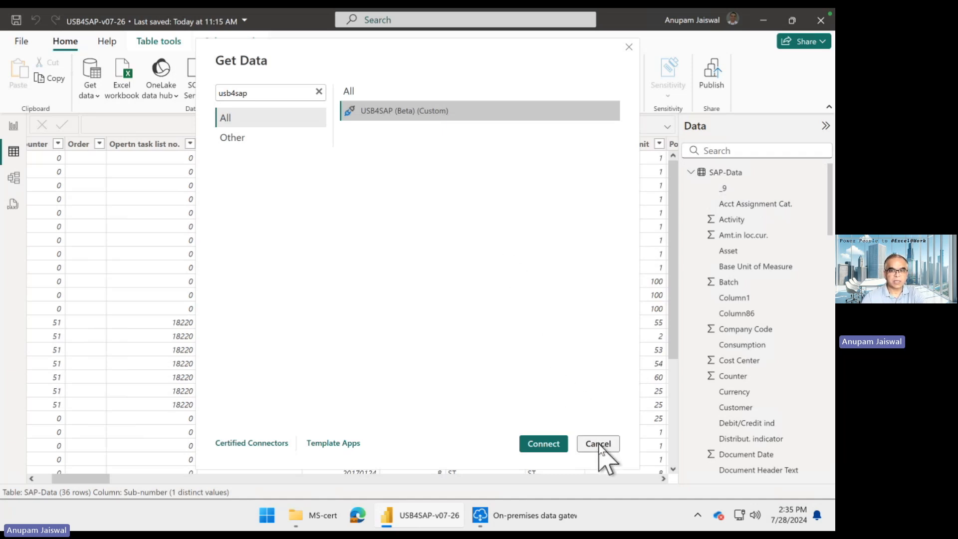
pyautogui.click(597, 444)
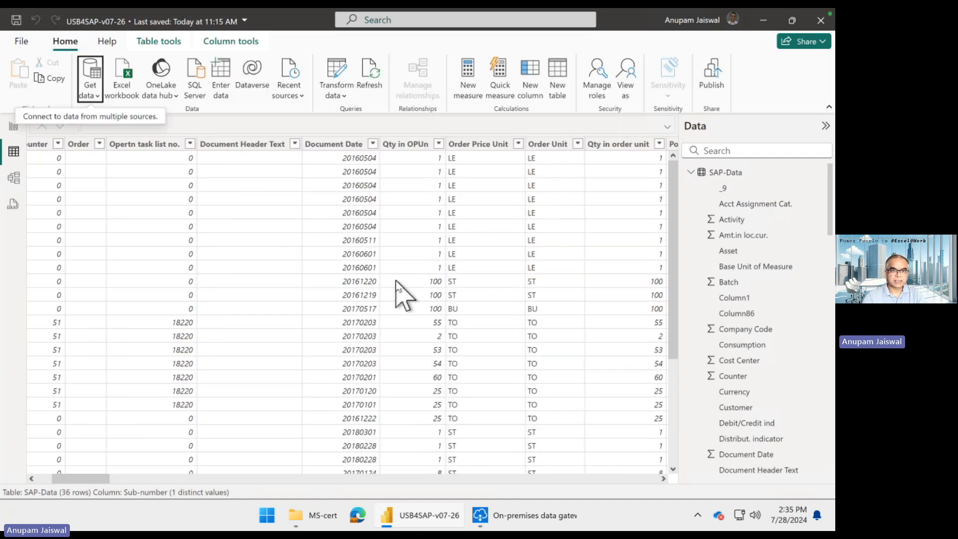
pyautogui.moveTo(174, 251)
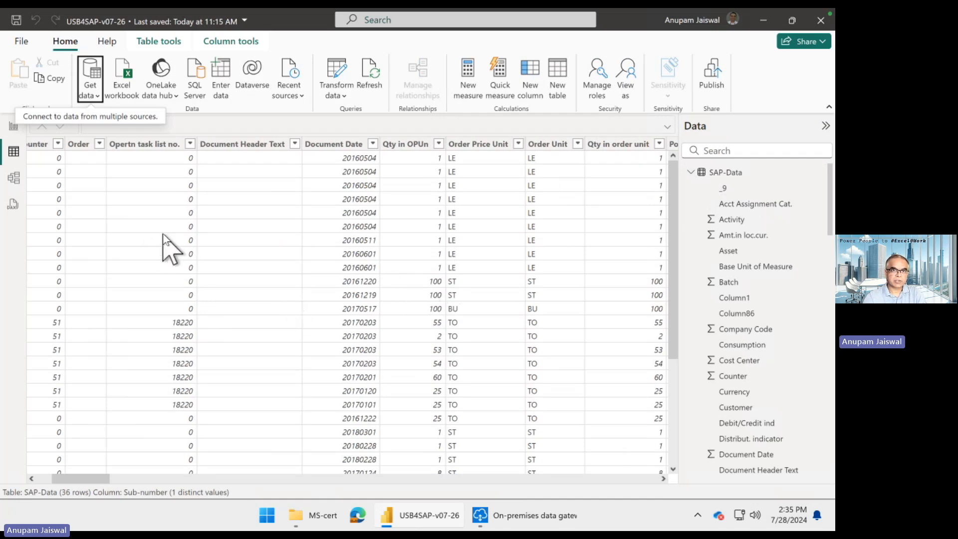
pyautogui.moveTo(288, 239)
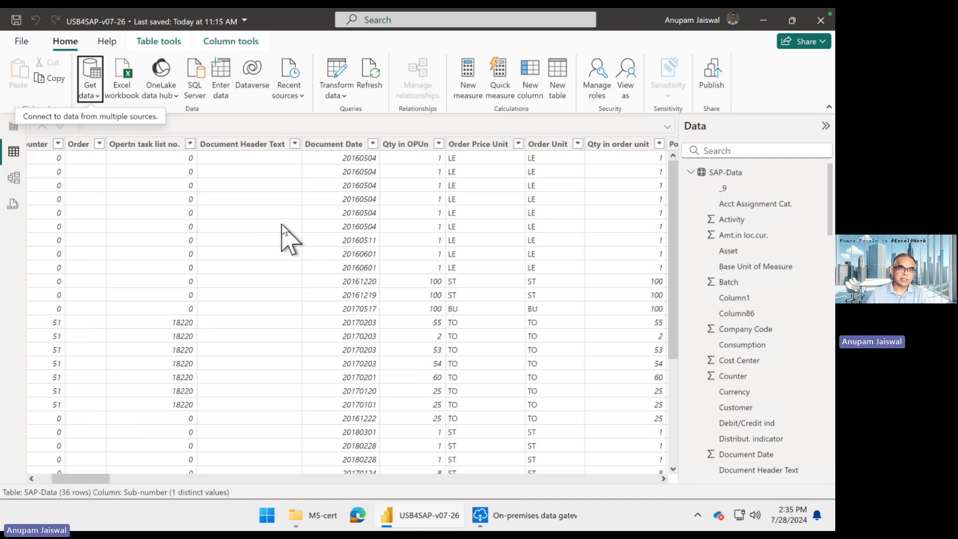
pyautogui.moveTo(481, 177)
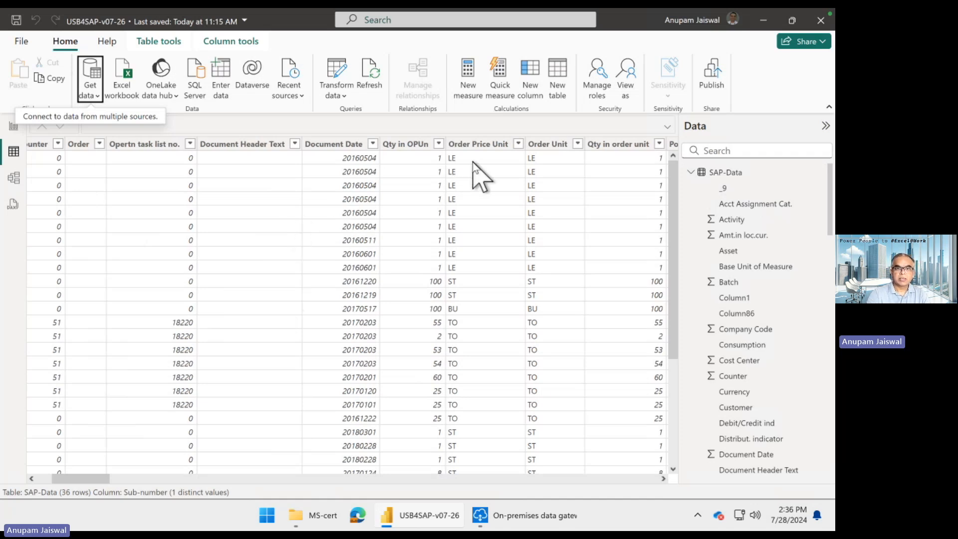
pyautogui.moveTo(9, 137)
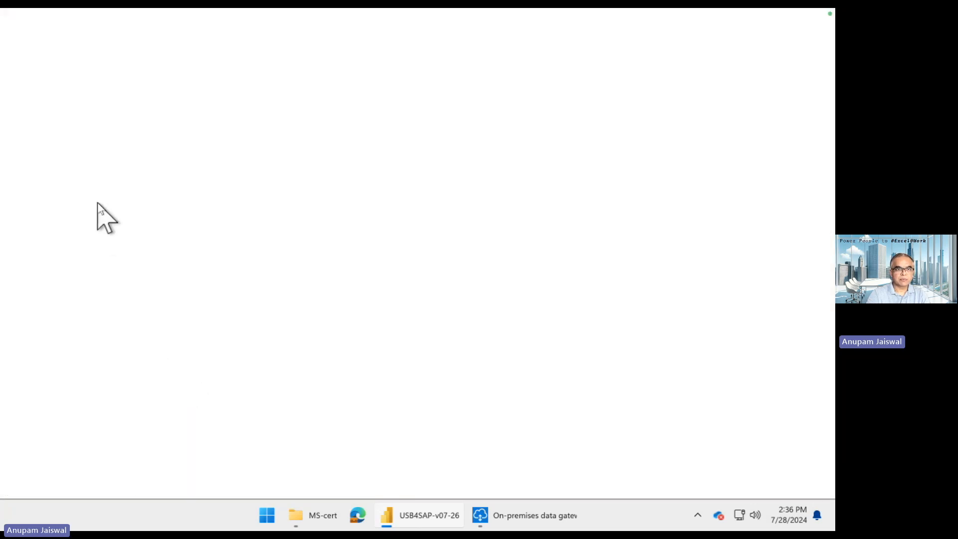
# Switch to the report page with Q&A suggestions, then move to the Power BI service.
pyautogui.click(420, 515)
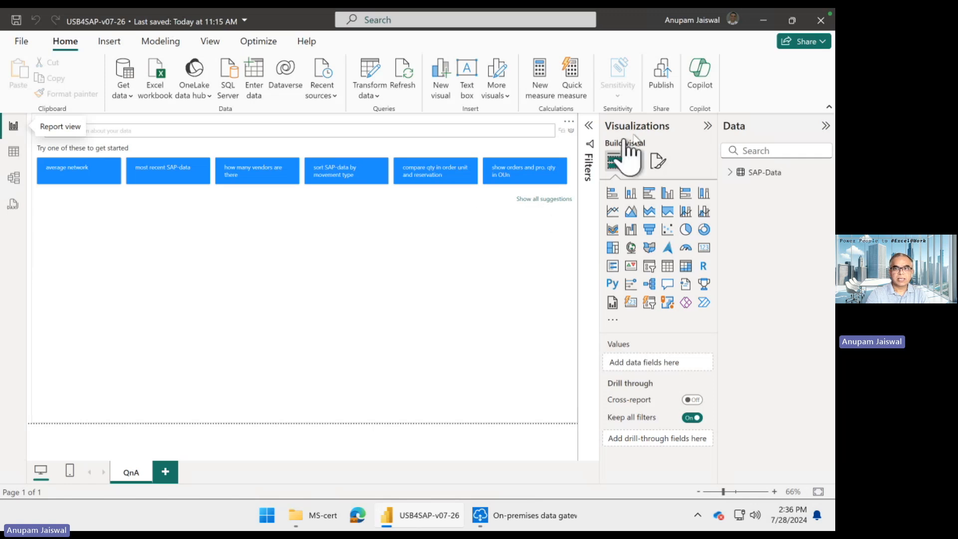
pyautogui.moveTo(661, 71)
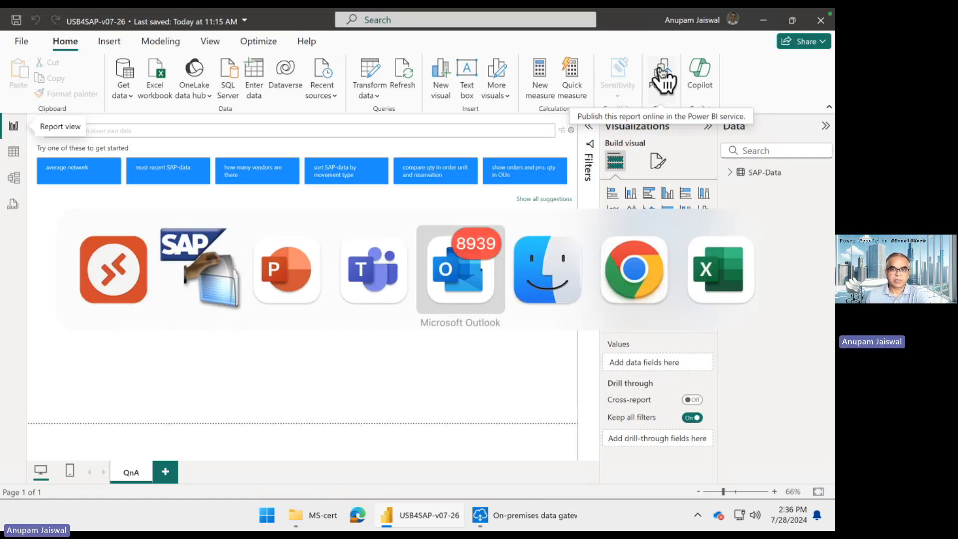
pyautogui.click(662, 73)
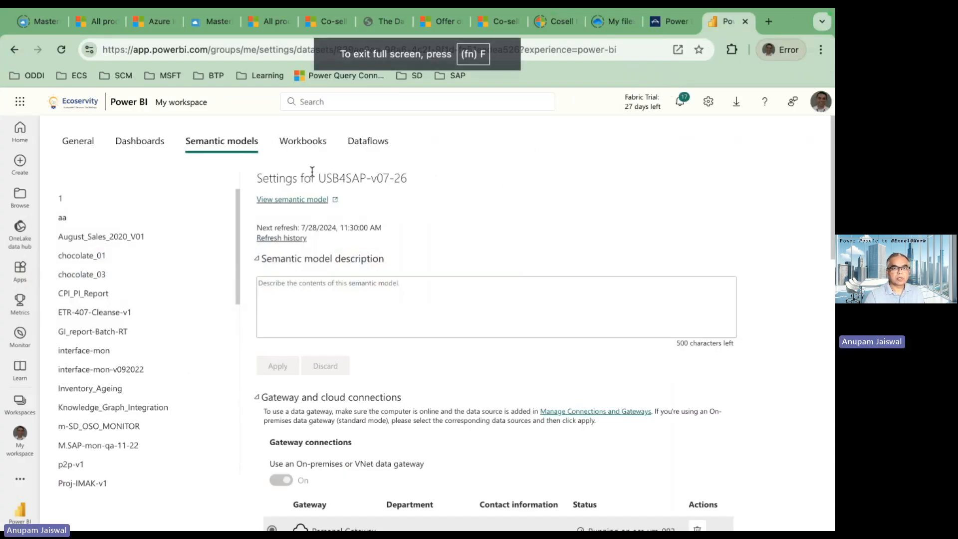
pyautogui.moveTo(177, 169)
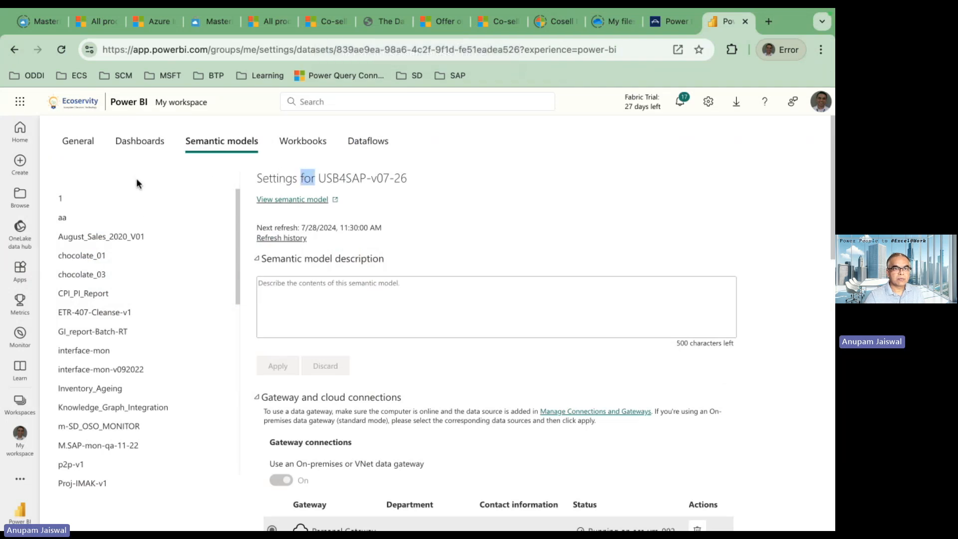
pyautogui.moveTo(297, 109)
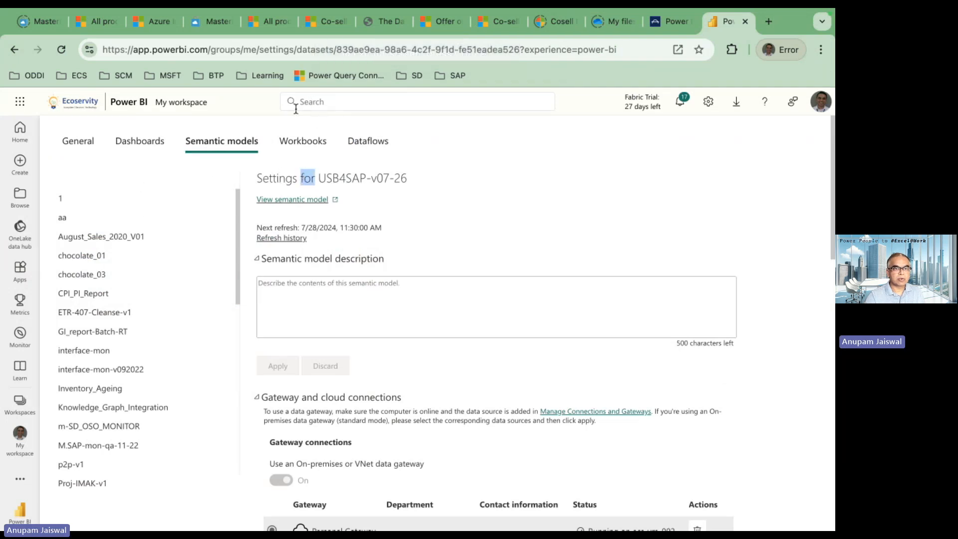
pyautogui.moveTo(354, 183)
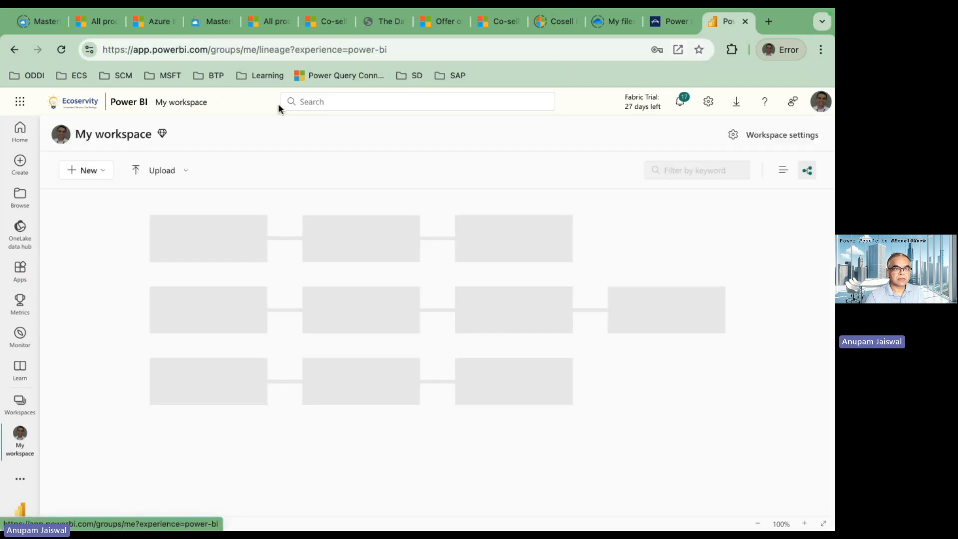
# Search 'usb4sap', see all results, and open the USB4SAP-v07-26 semantic model.
pyautogui.click(758, 524)
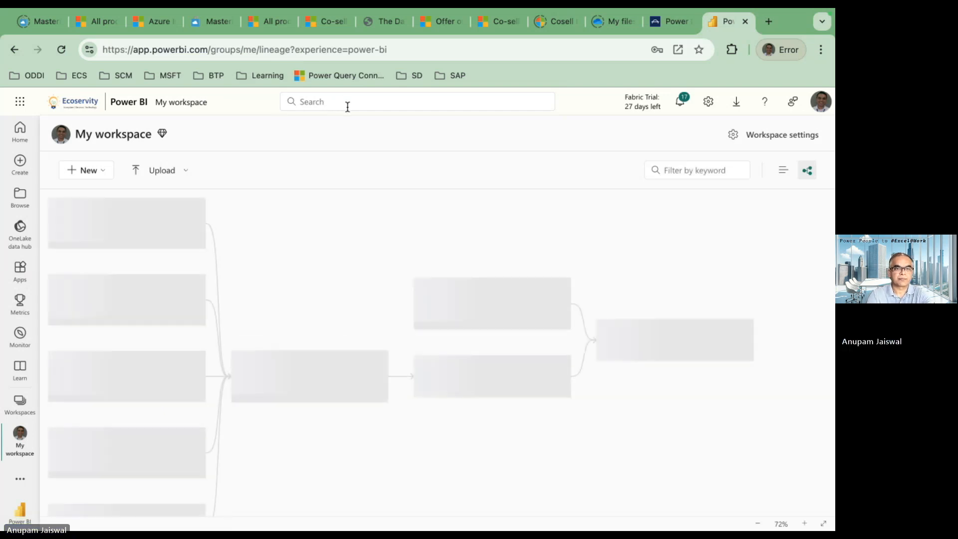
pyautogui.click(418, 101)
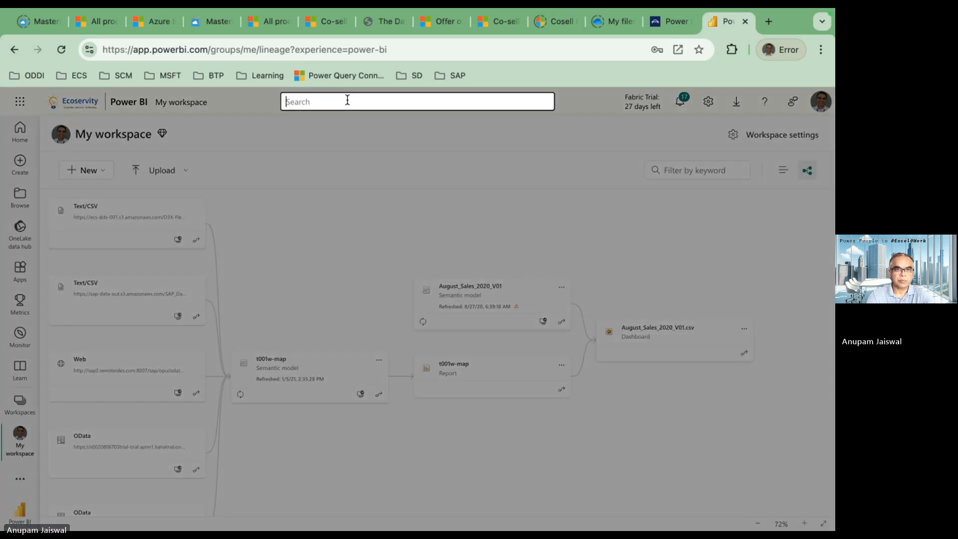
pyautogui.write('usb4')
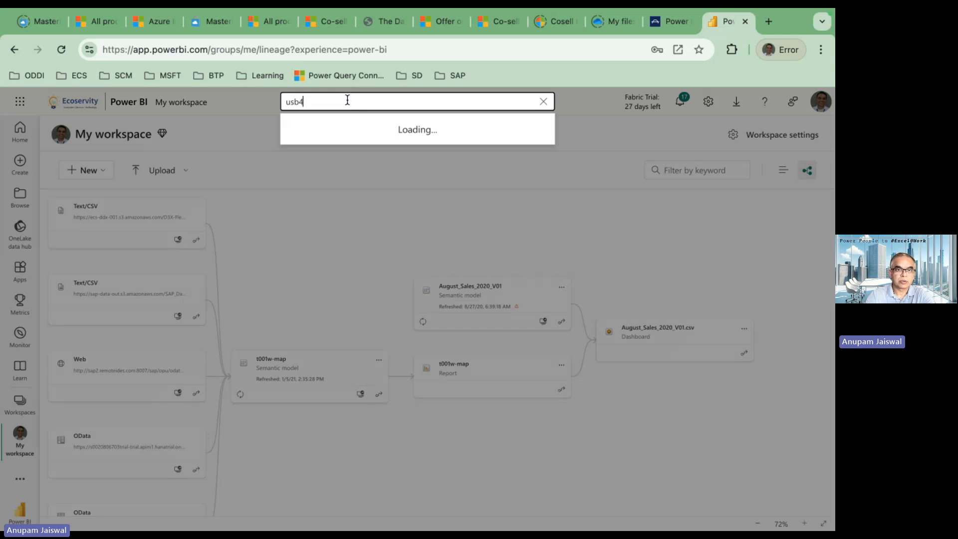
pyautogui.write('sap')
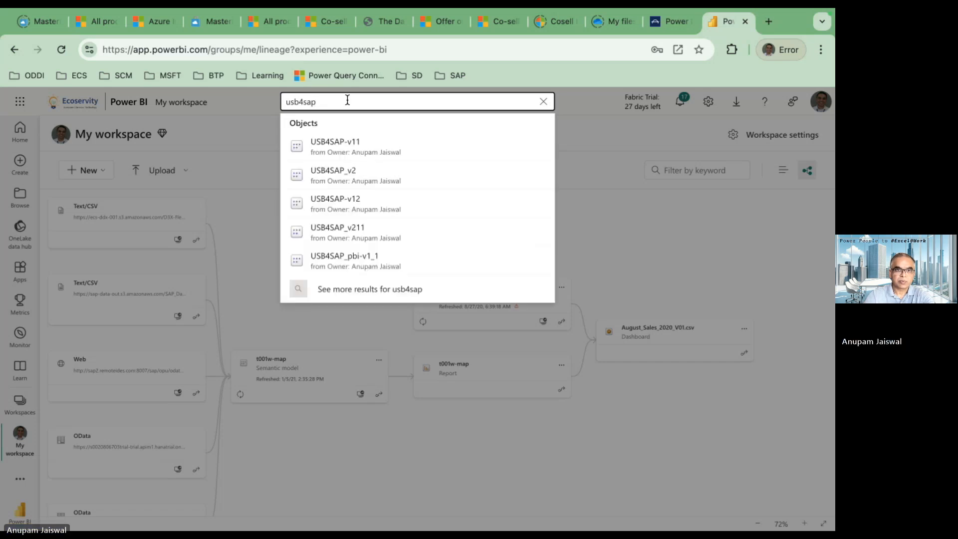
pyautogui.moveTo(346, 296)
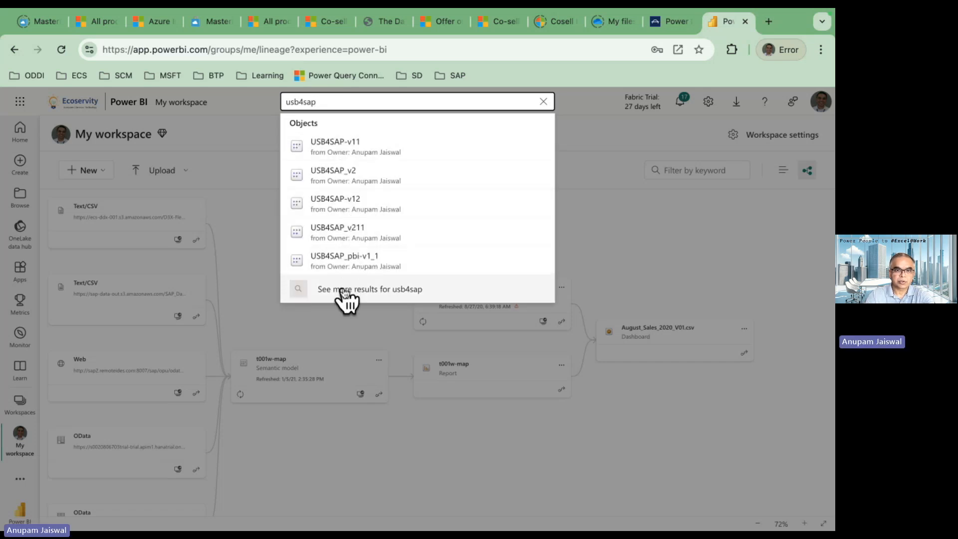
pyautogui.click(370, 288)
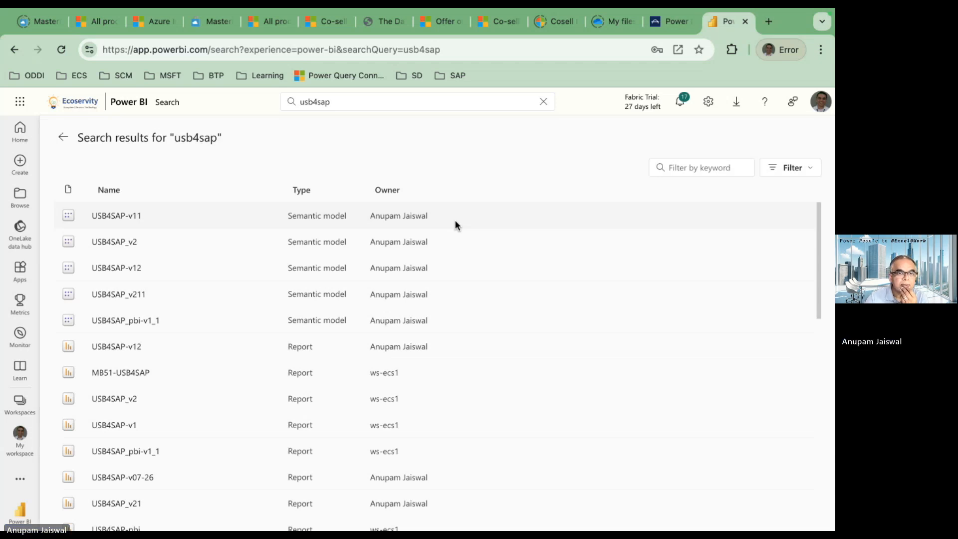
pyautogui.scroll(-3)
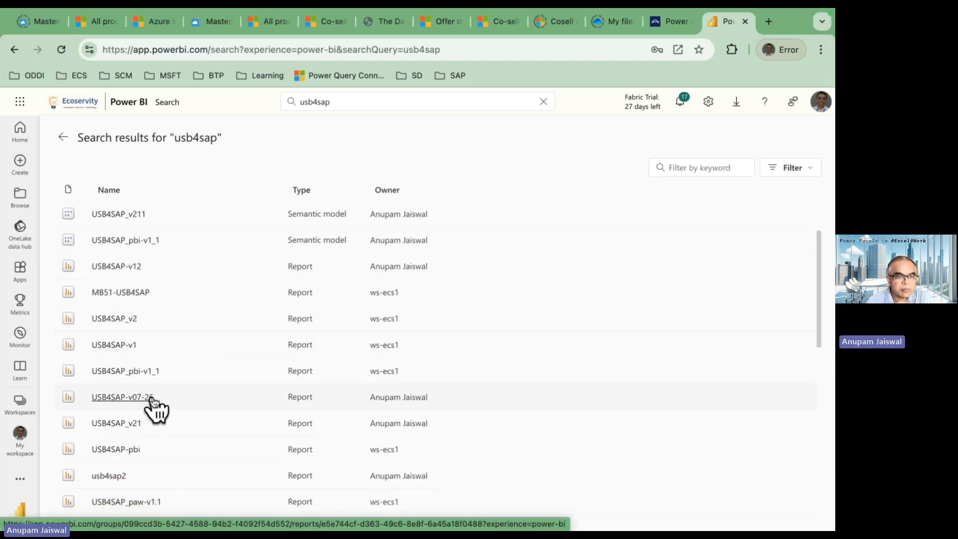
pyautogui.scroll(-3)
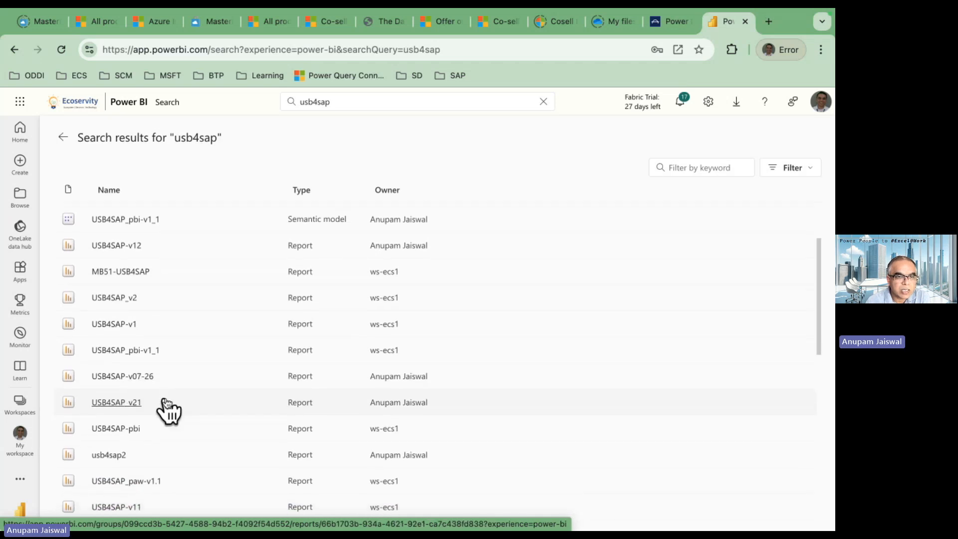
pyautogui.moveTo(184, 382)
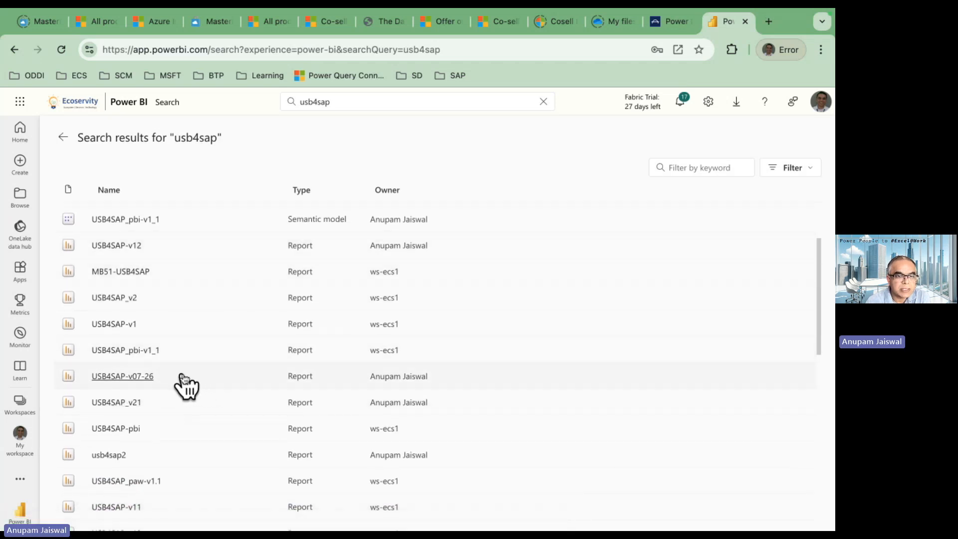
pyautogui.scroll(-3)
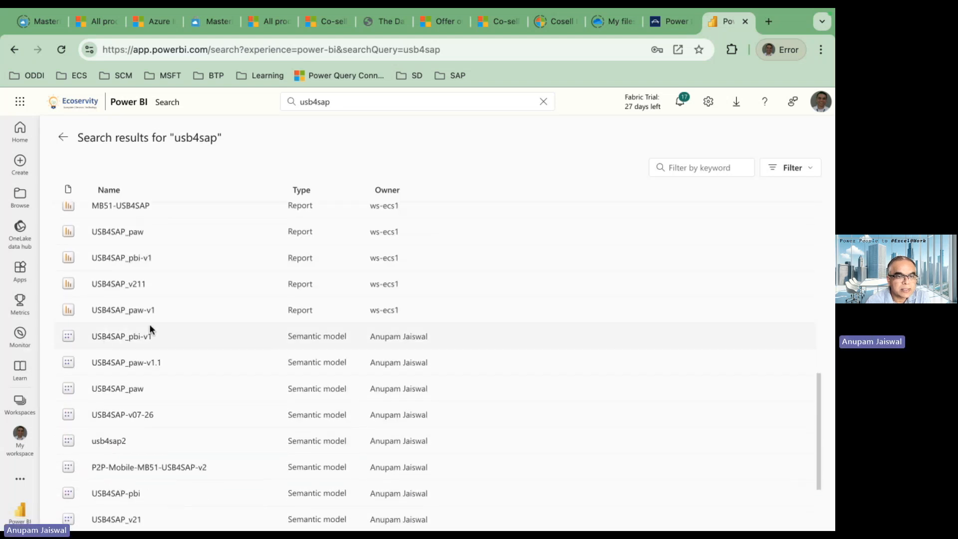
pyautogui.scroll(-3)
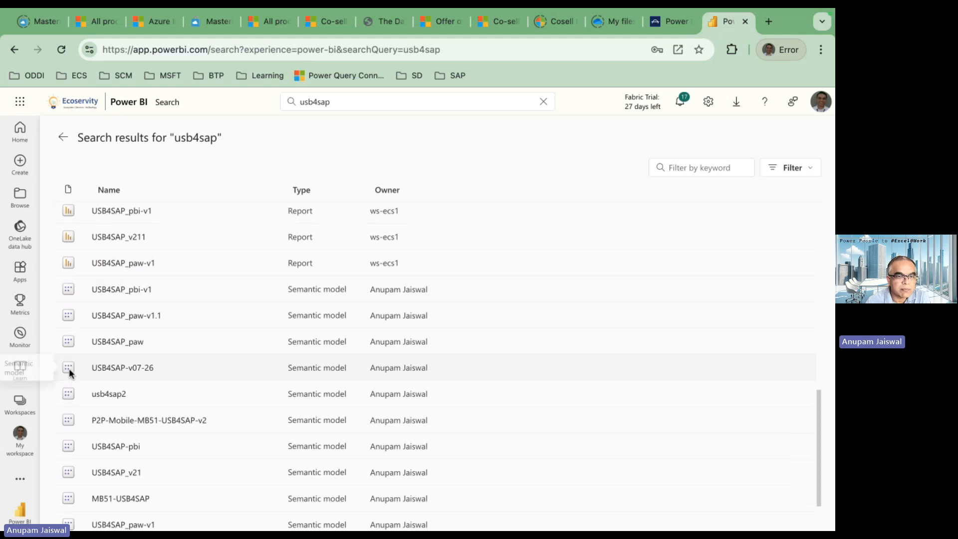
pyautogui.moveTo(146, 375)
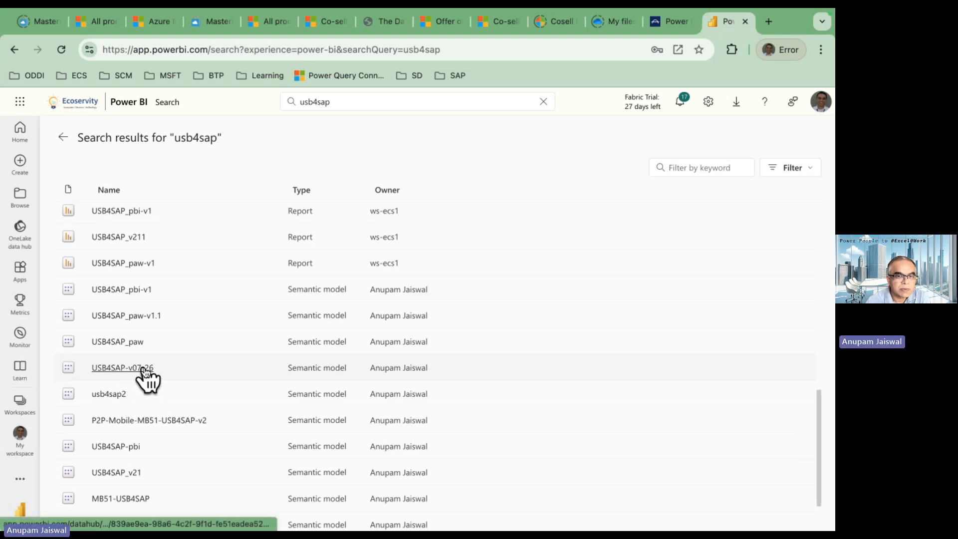
pyautogui.click(122, 367)
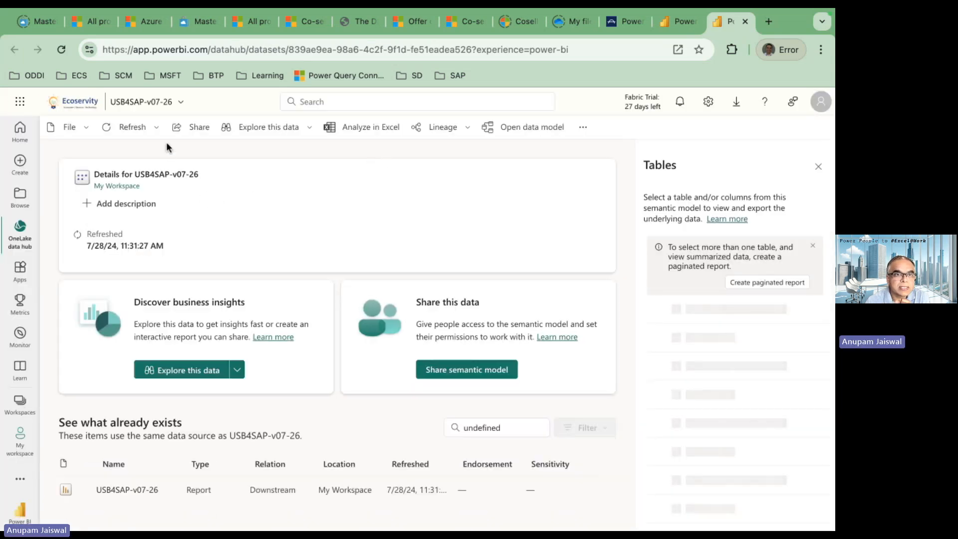
# Open the USB4SAP-v07-26 model's scheduled refresh settings.
pyautogui.click(155, 126)
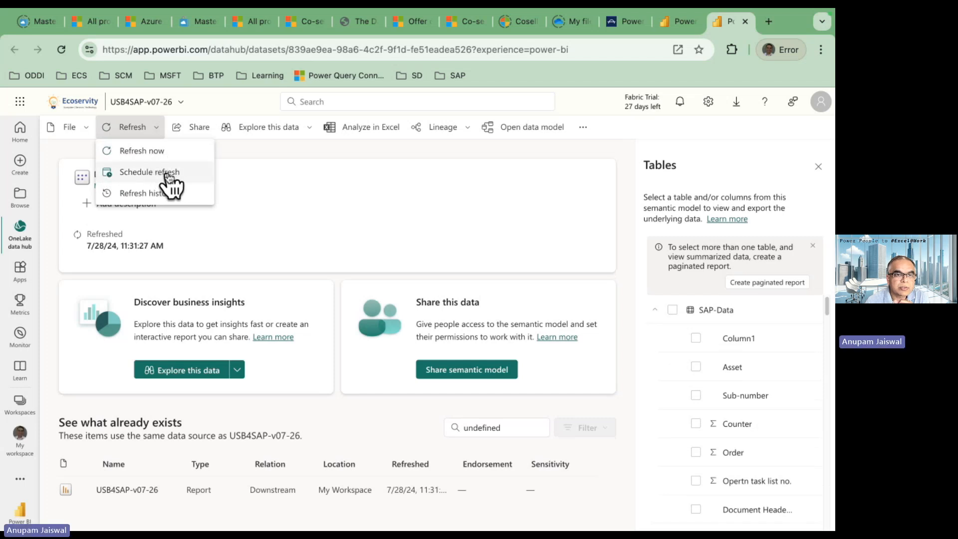
pyautogui.click(150, 171)
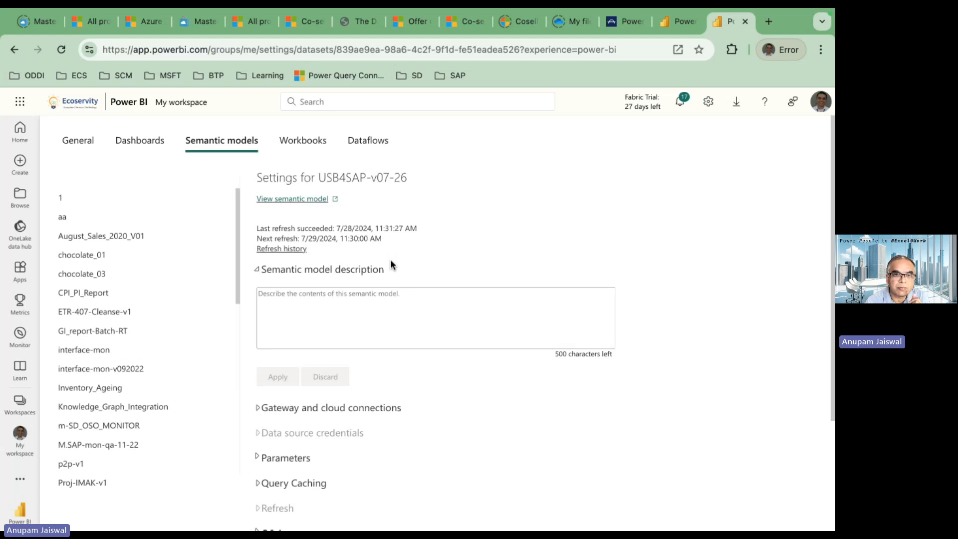
pyautogui.scroll(-3)
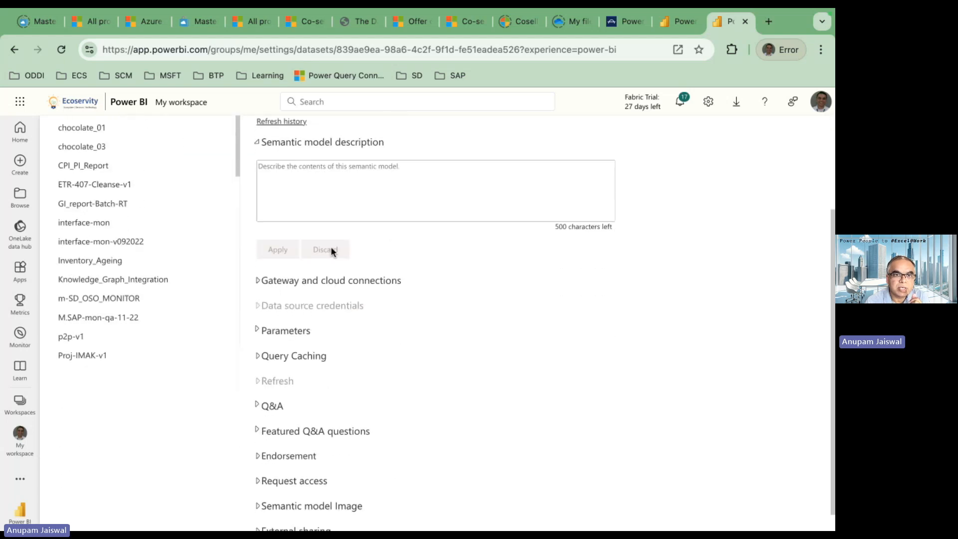
pyautogui.scroll(3)
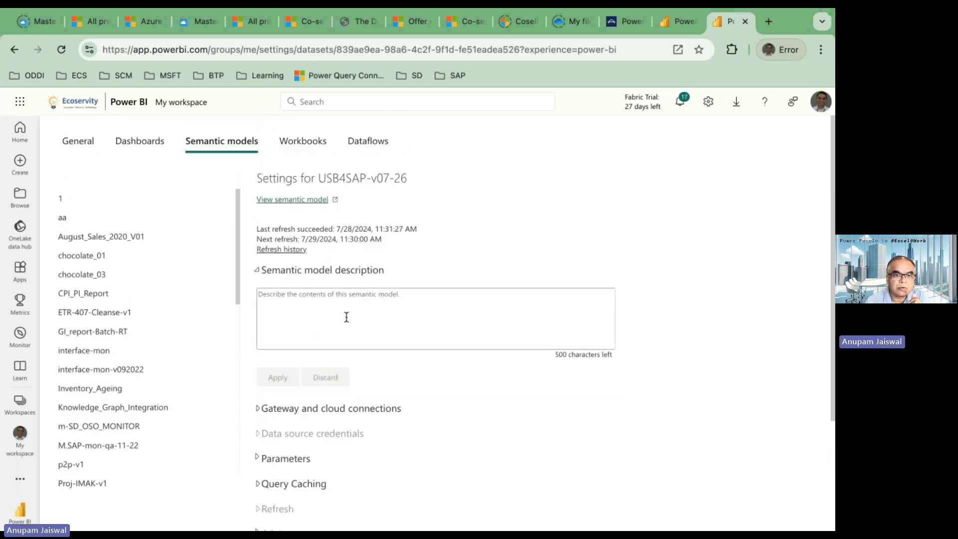
# Expand gateway and cloud connections and review the USB4SAP data source credentials.
pyautogui.click(332, 408)
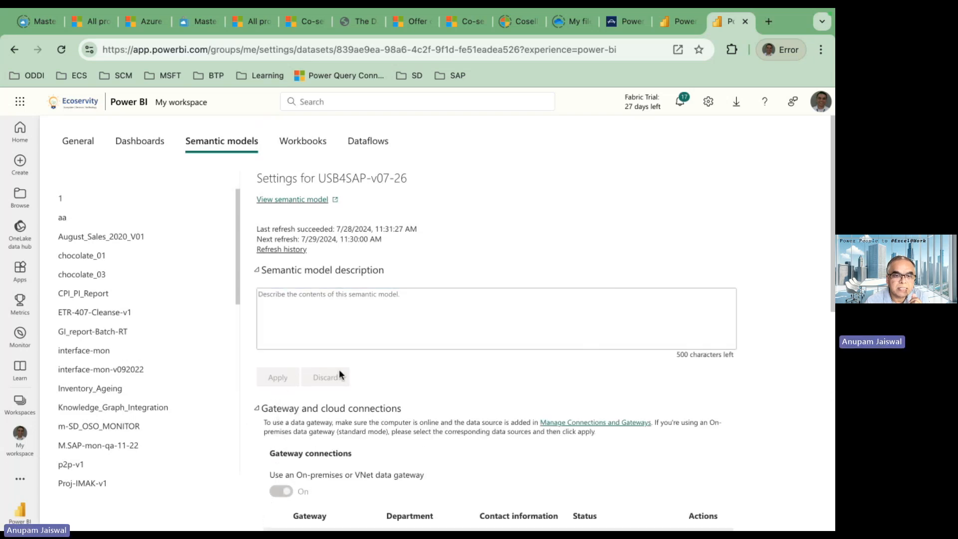
pyautogui.scroll(-3)
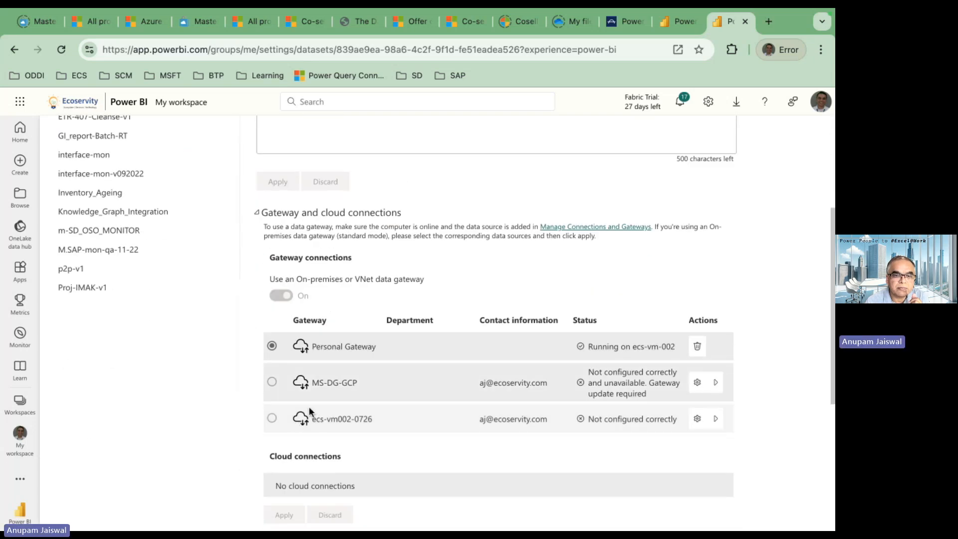
pyautogui.moveTo(310, 421)
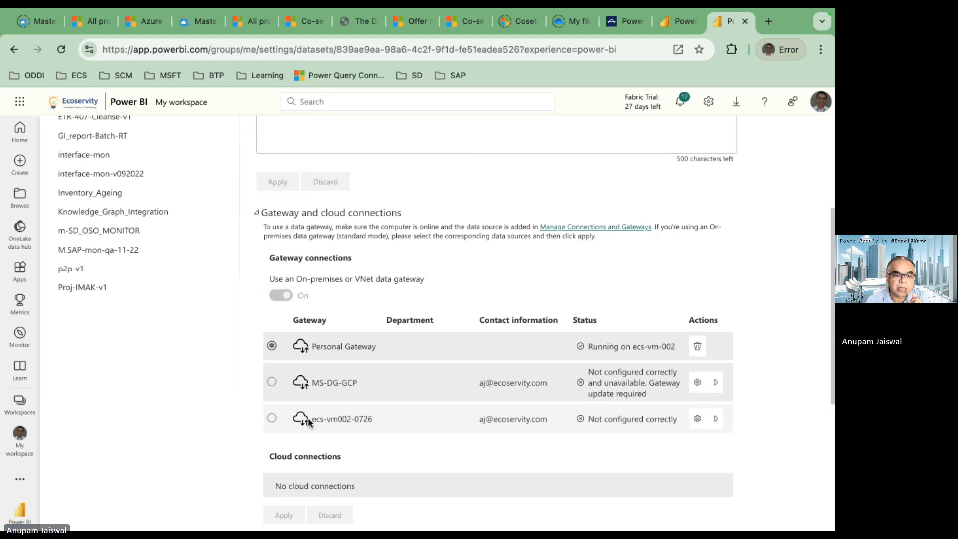
pyautogui.scroll(-3)
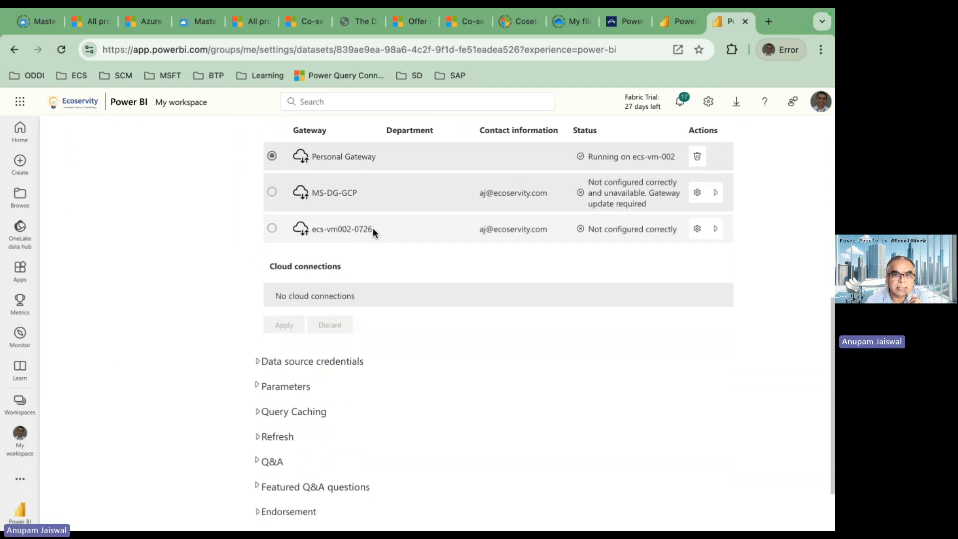
pyautogui.moveTo(375, 299)
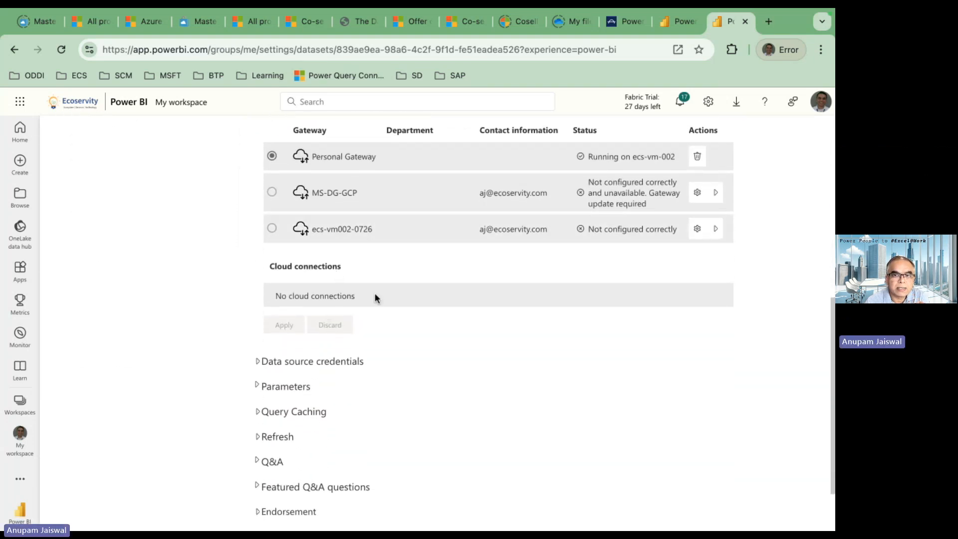
pyautogui.scroll(-3)
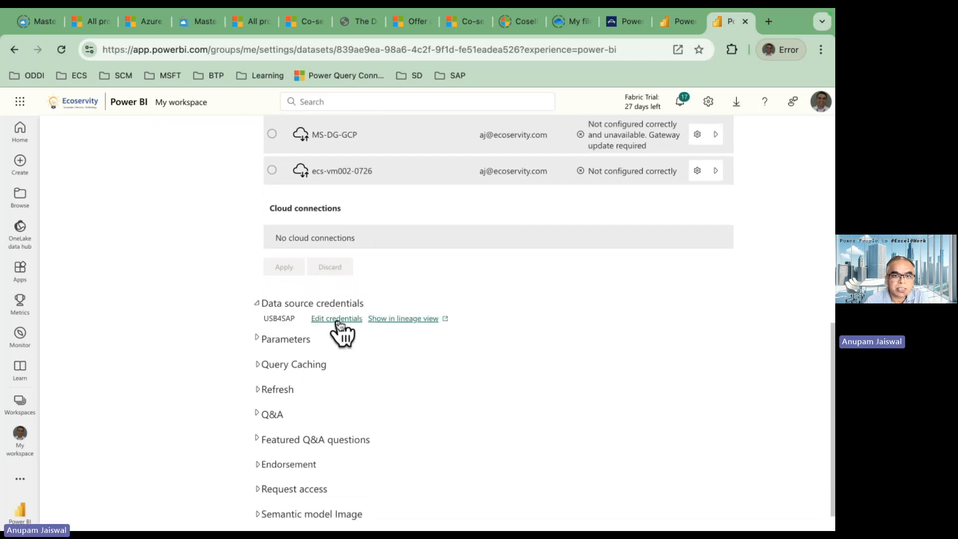
pyautogui.moveTo(297, 328)
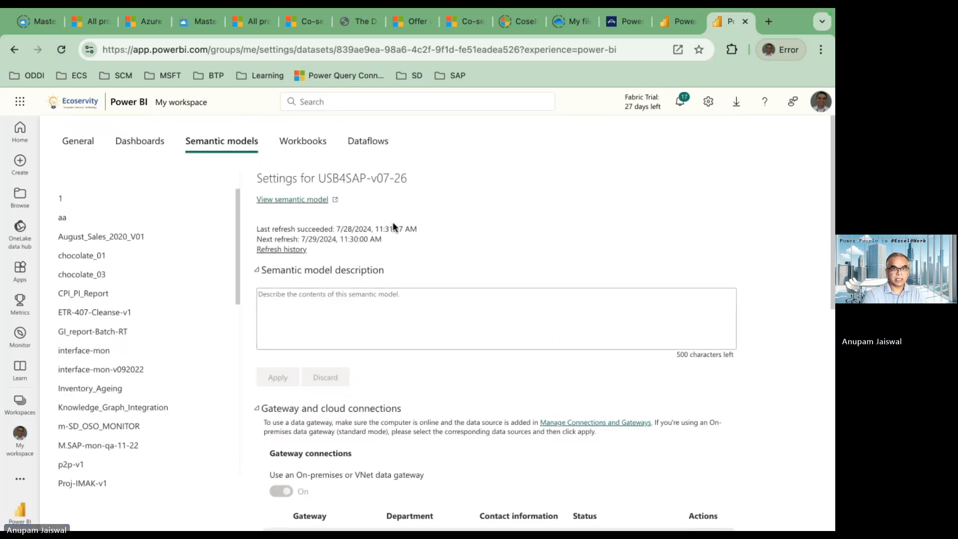
pyautogui.scroll(-3)
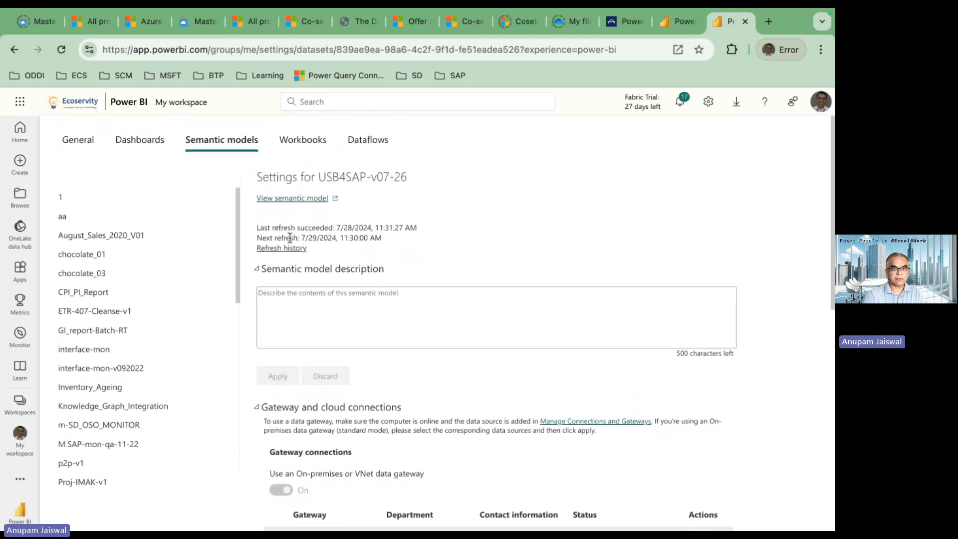
pyautogui.click(281, 247)
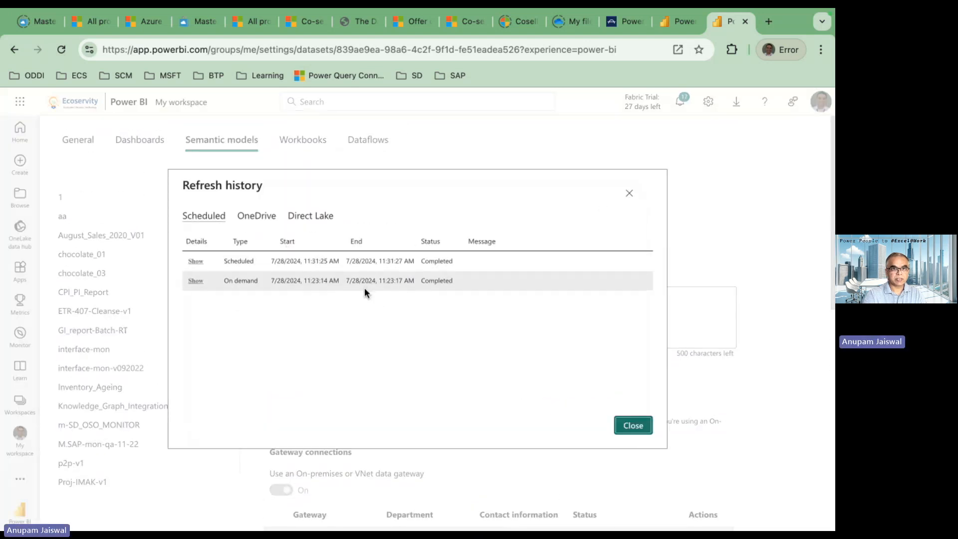
pyautogui.moveTo(713, 381)
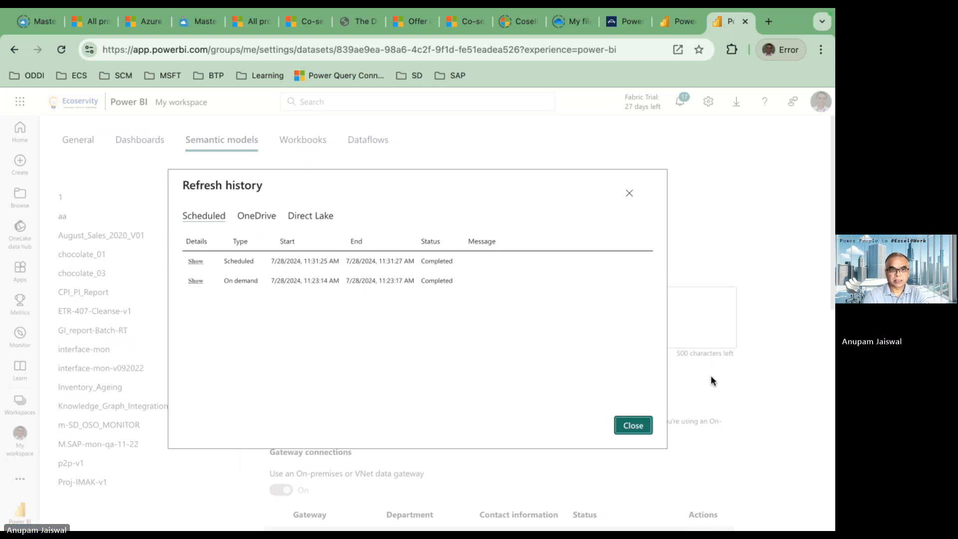
pyautogui.moveTo(375, 281)
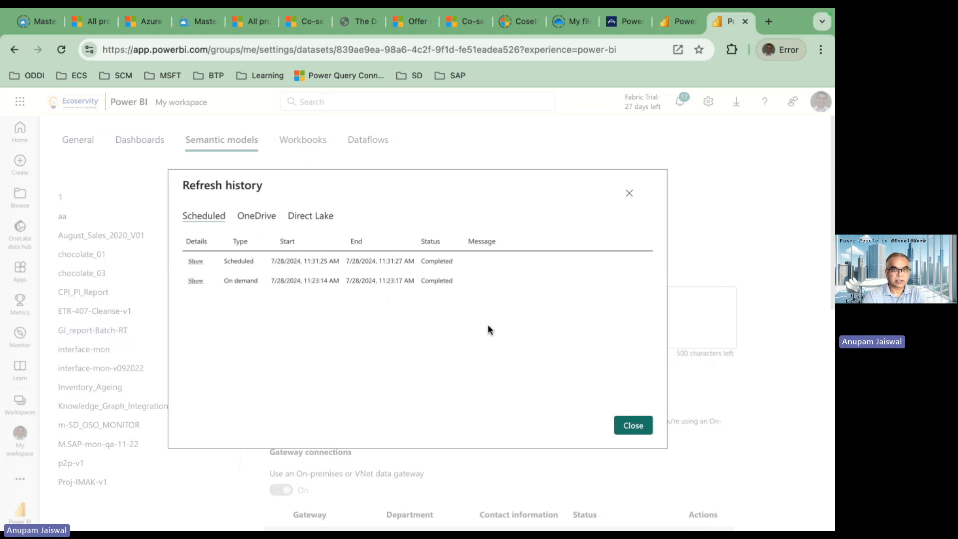
pyautogui.moveTo(393, 280)
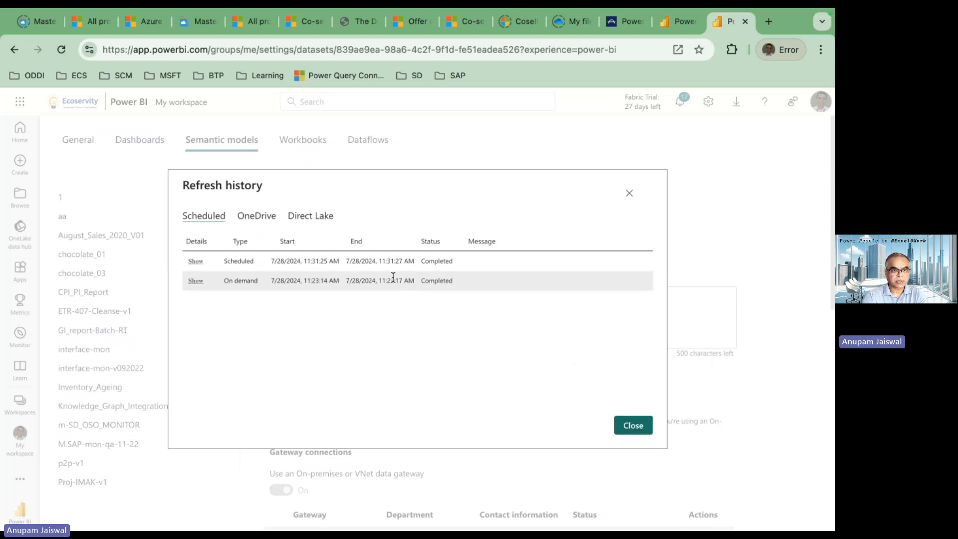
pyautogui.moveTo(633, 425)
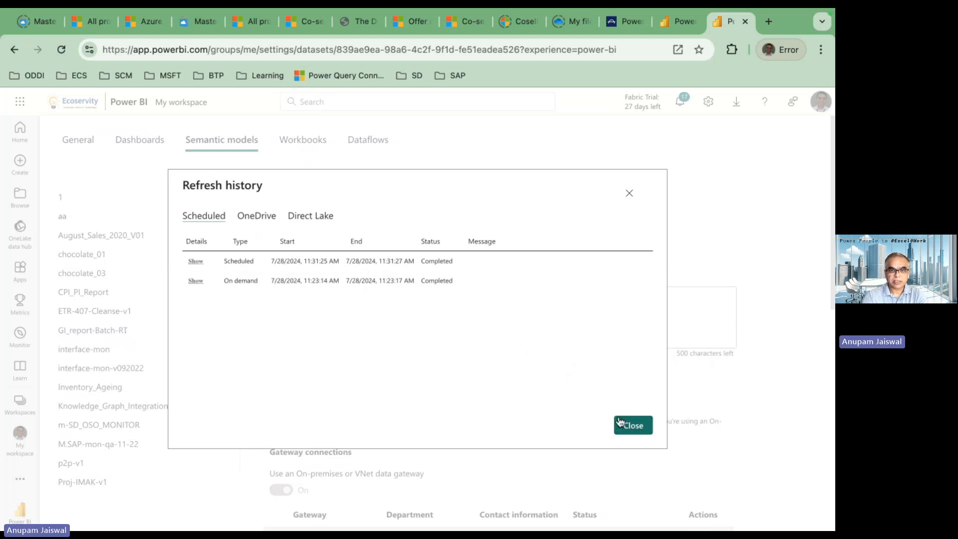
pyautogui.click(633, 425)
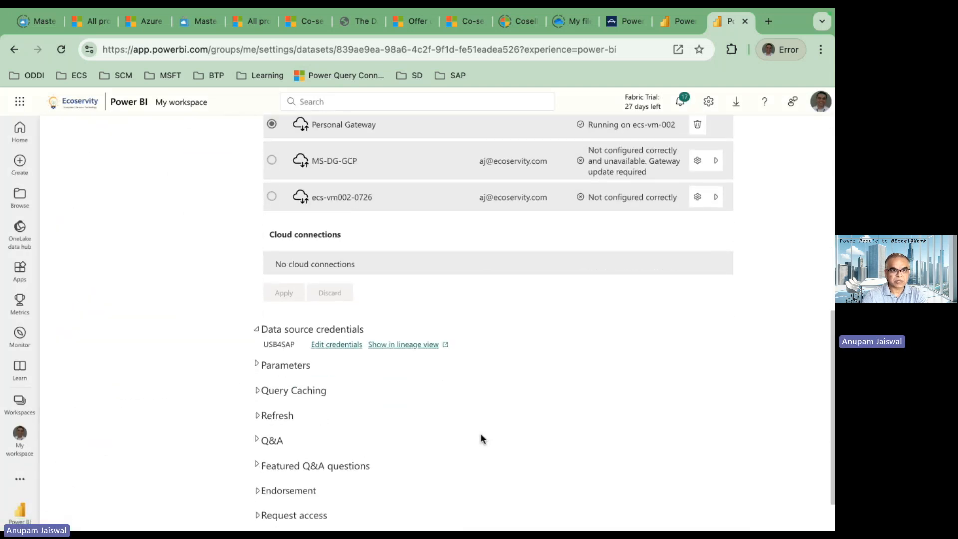
# Expand Refresh and confirm it runs Daily at 11:30 AM Central Time, leaving it unchanged.
pyautogui.click(277, 415)
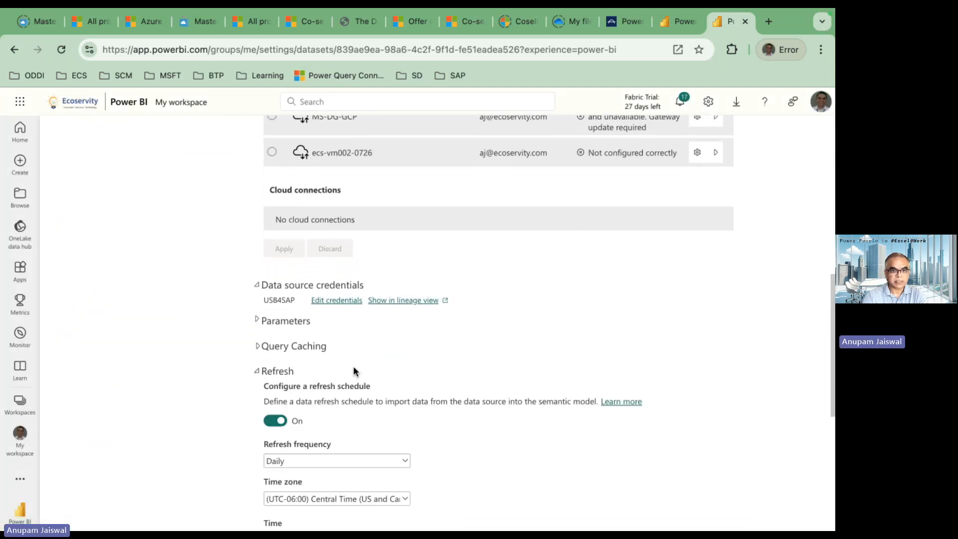
pyautogui.scroll(-3)
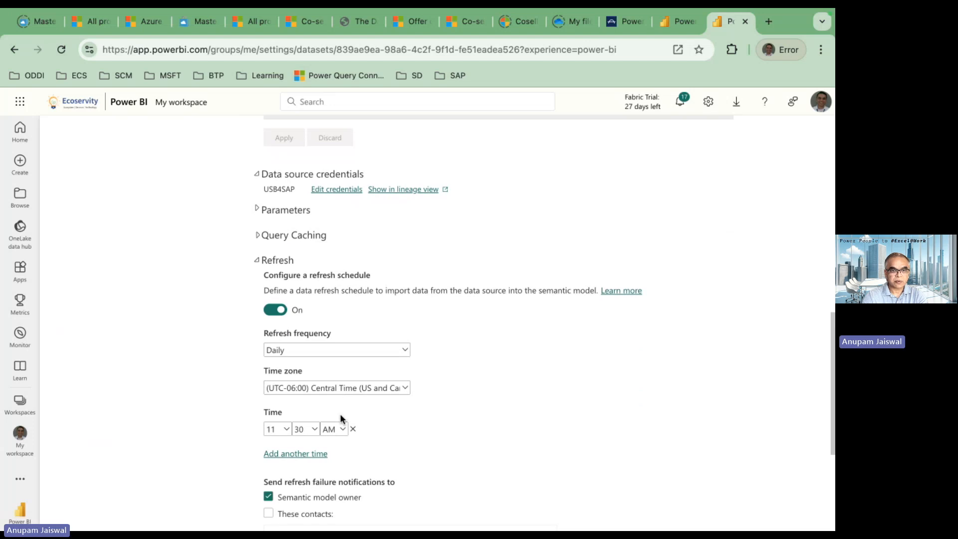
pyautogui.moveTo(288, 444)
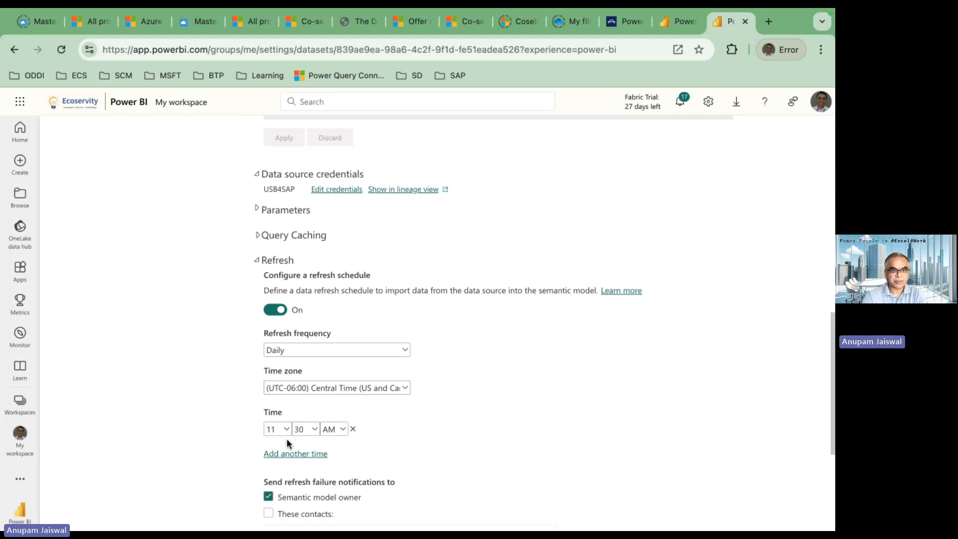
pyautogui.click(336, 350)
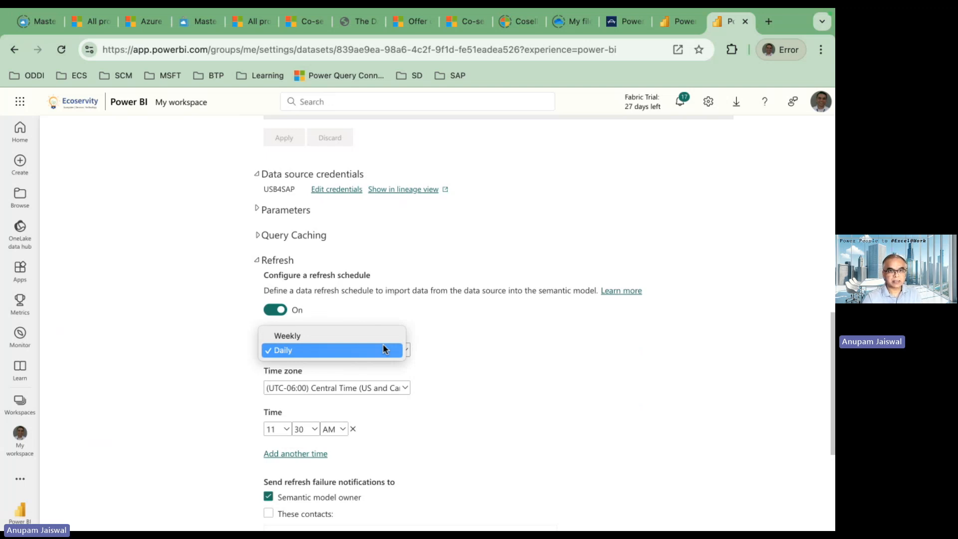
pyautogui.moveTo(474, 376)
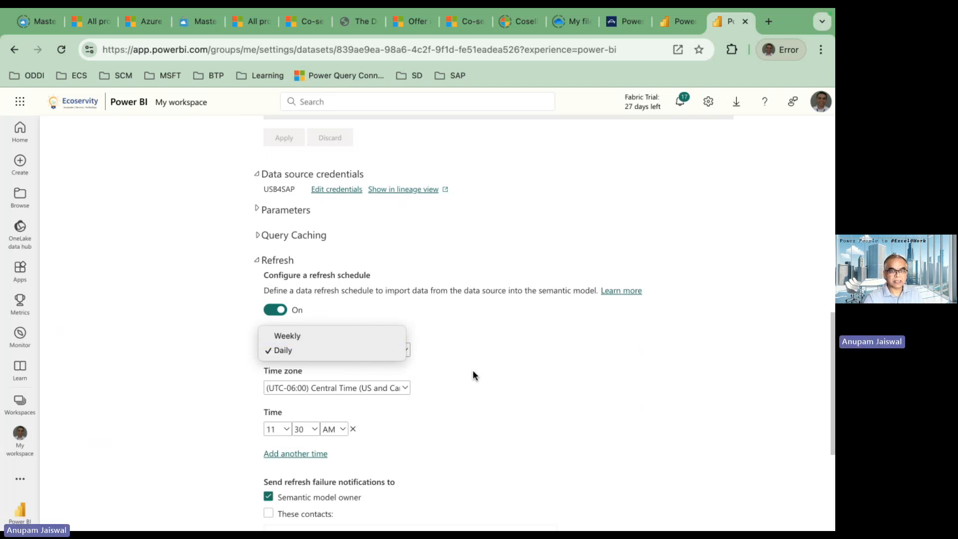
pyautogui.click(282, 351)
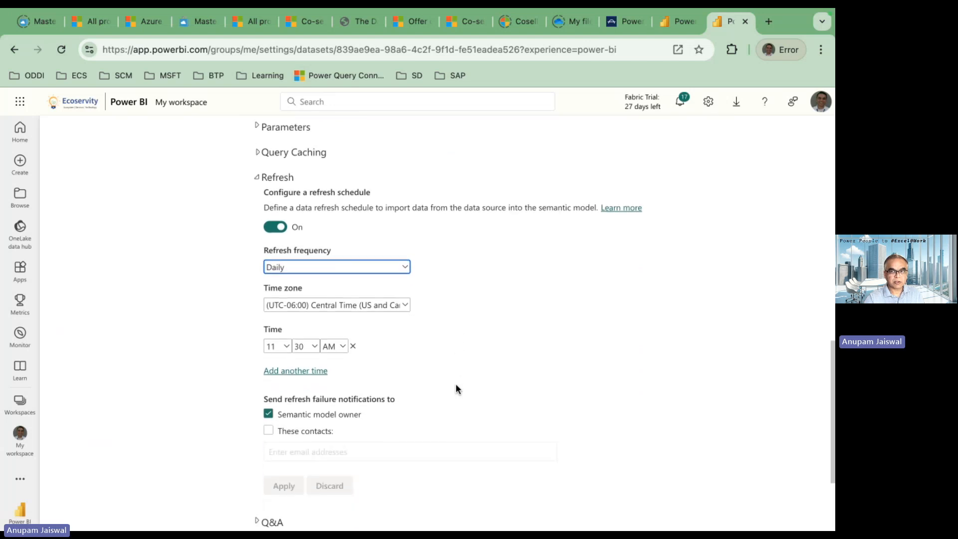
pyautogui.scroll(-3)
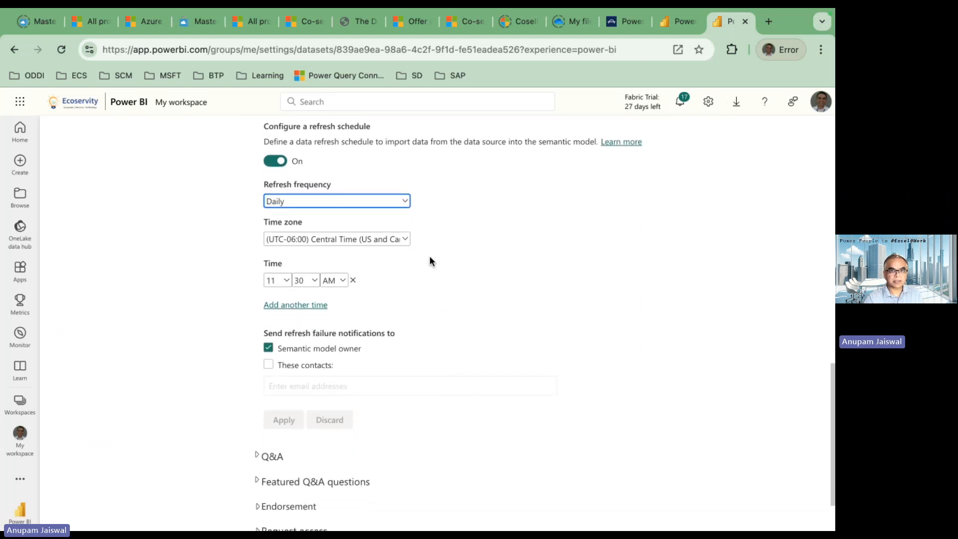
pyautogui.moveTo(421, 298)
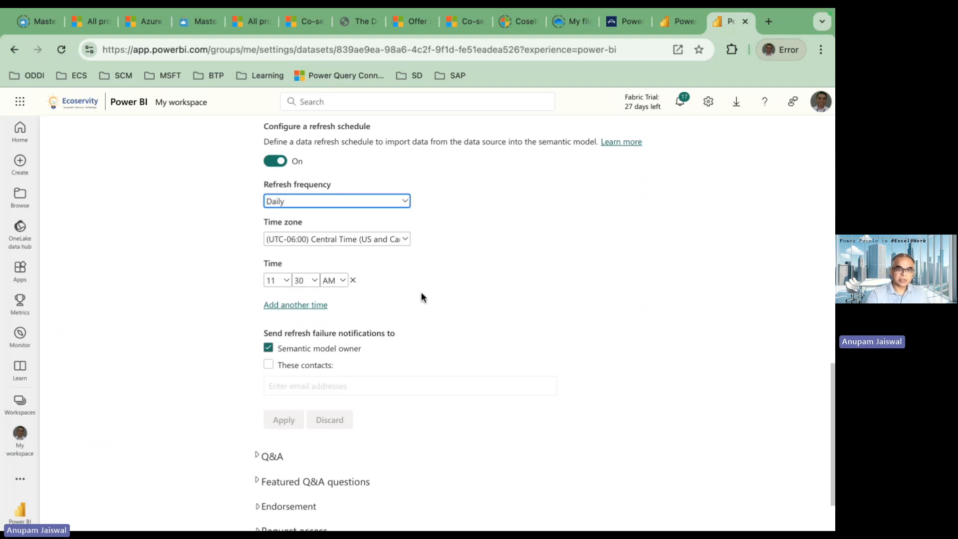
pyautogui.scroll(3)
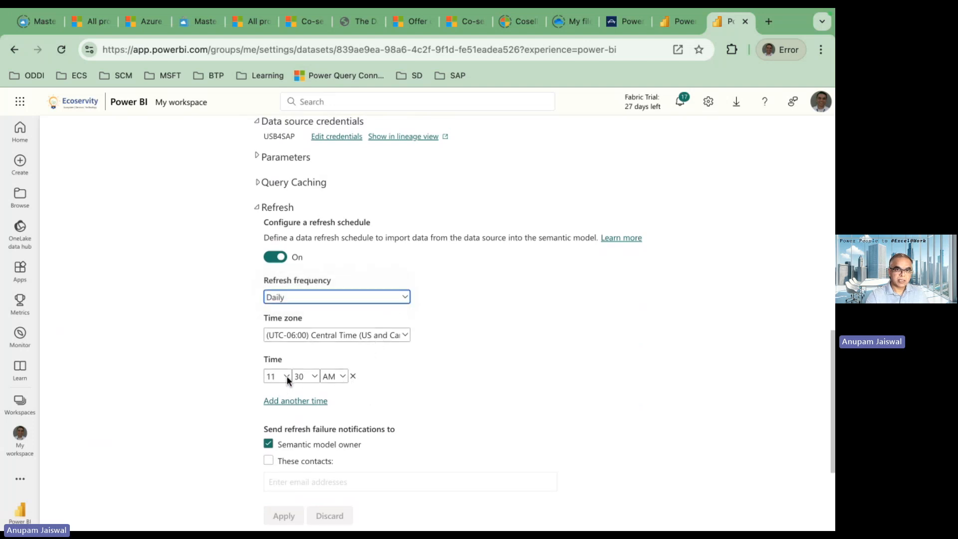
pyautogui.click(277, 376)
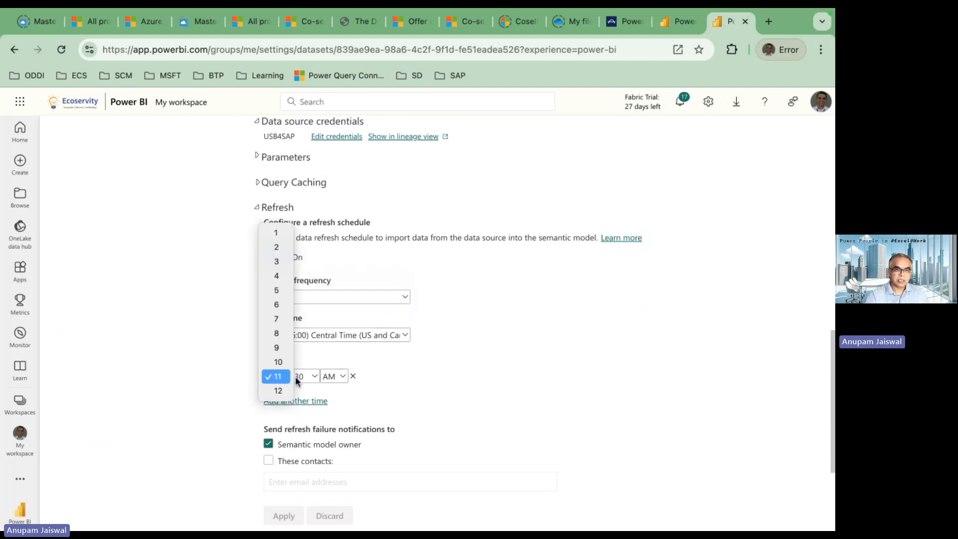
pyautogui.click(276, 376)
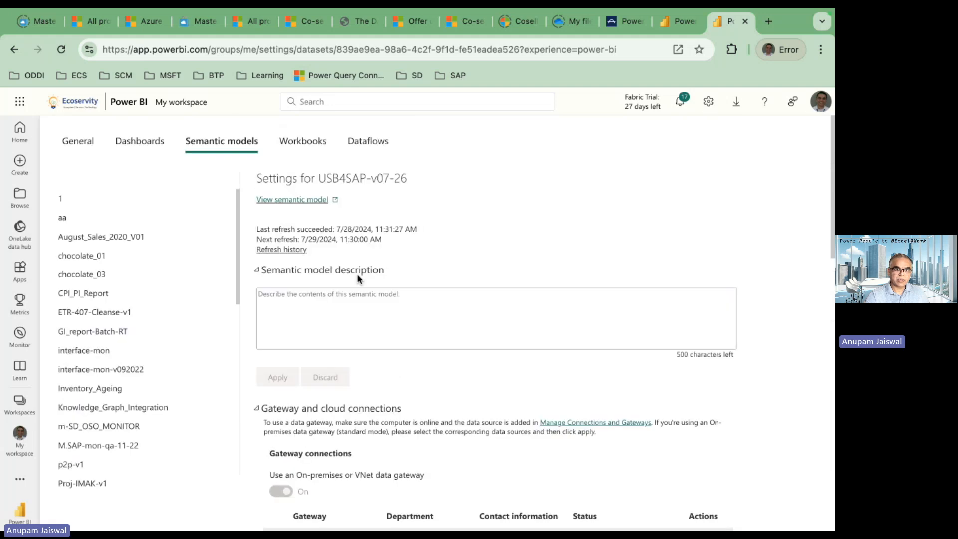
# Show the scheduled run's details in Refresh history, with Data and Query Cache completed.
pyautogui.click(281, 249)
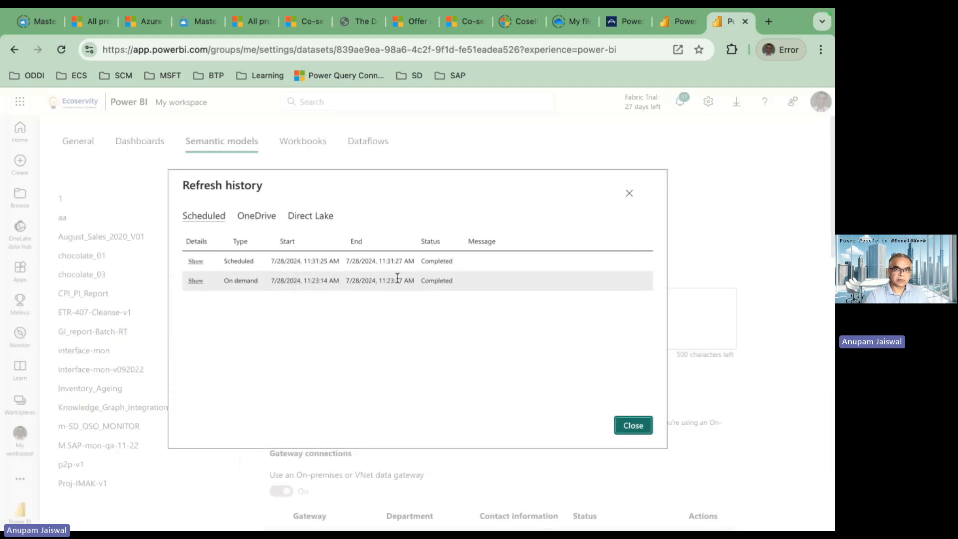
pyautogui.moveTo(353, 307)
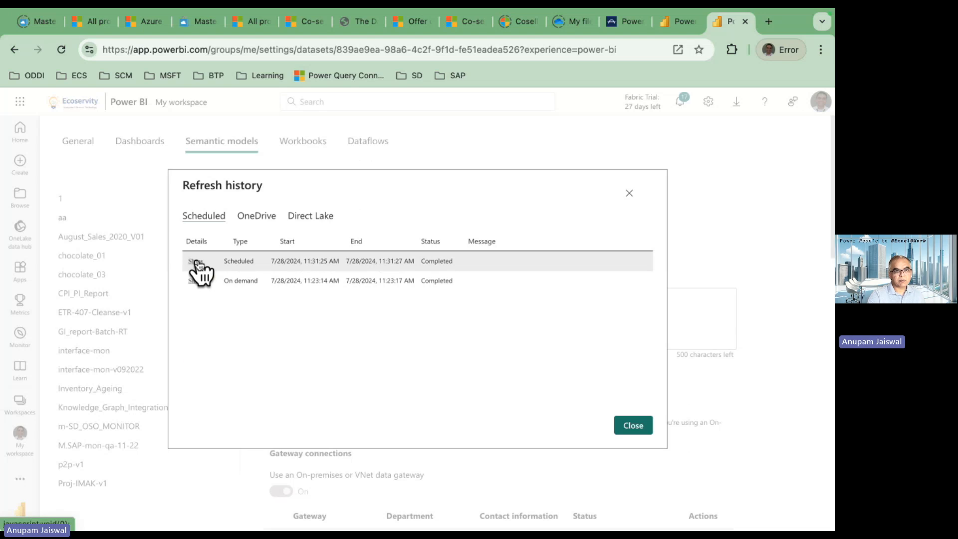
pyautogui.click(196, 261)
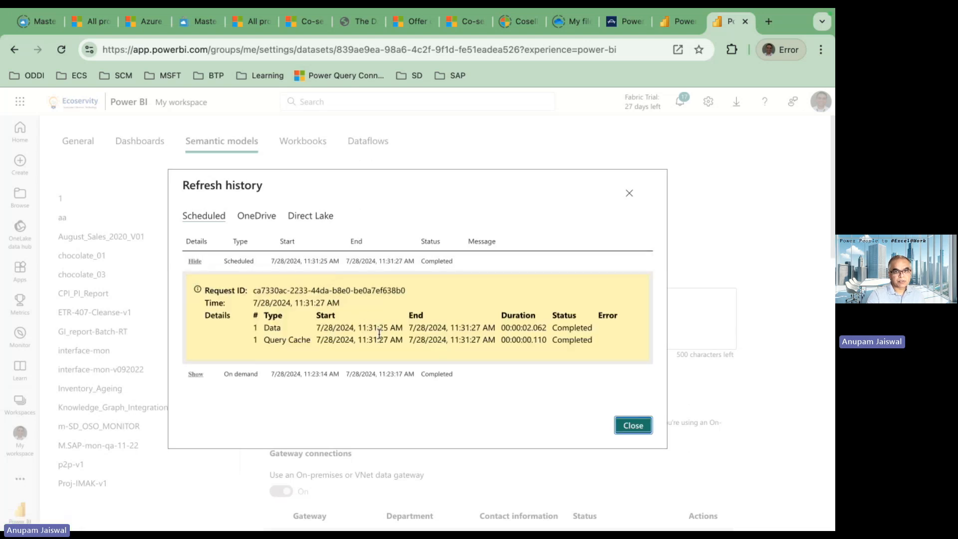
pyautogui.moveTo(434, 387)
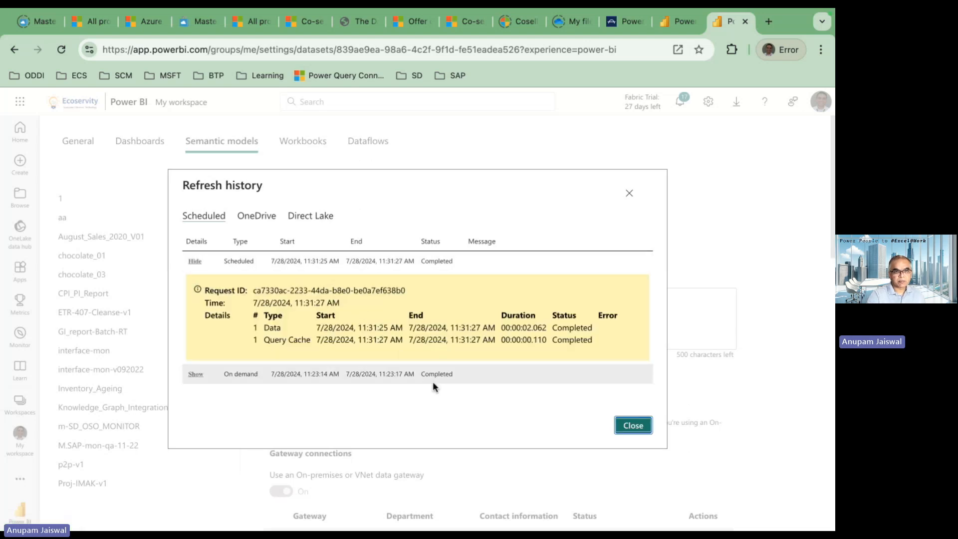
pyautogui.moveTo(489, 322)
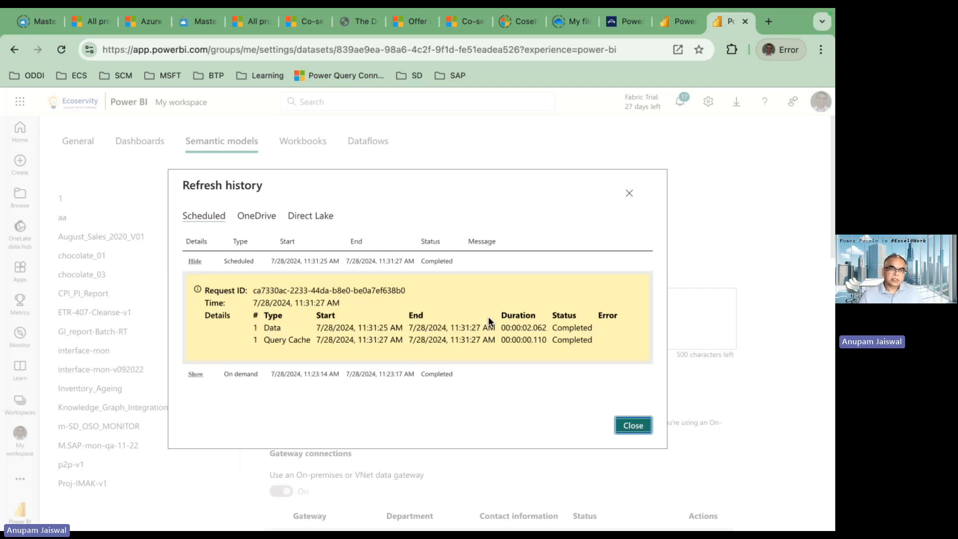
pyautogui.moveTo(438, 400)
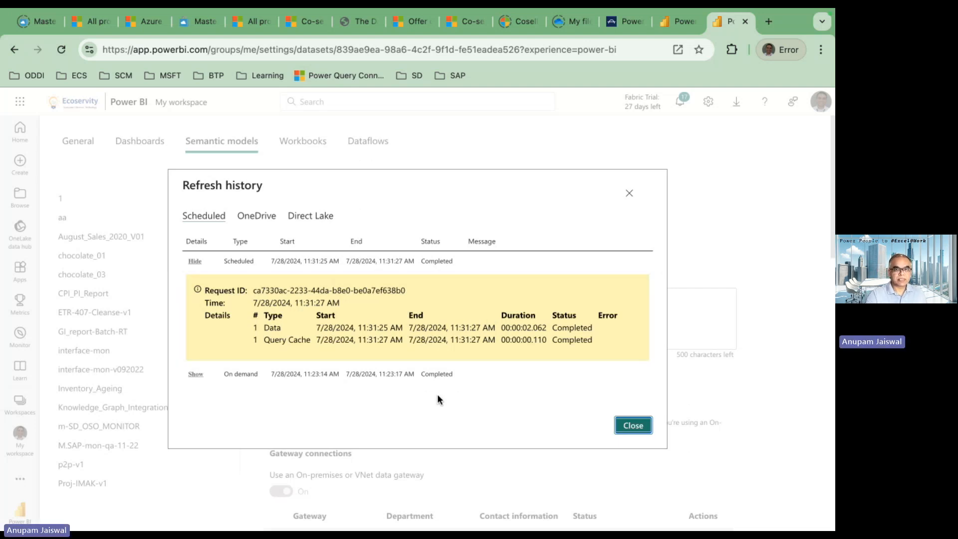
pyautogui.click(633, 425)
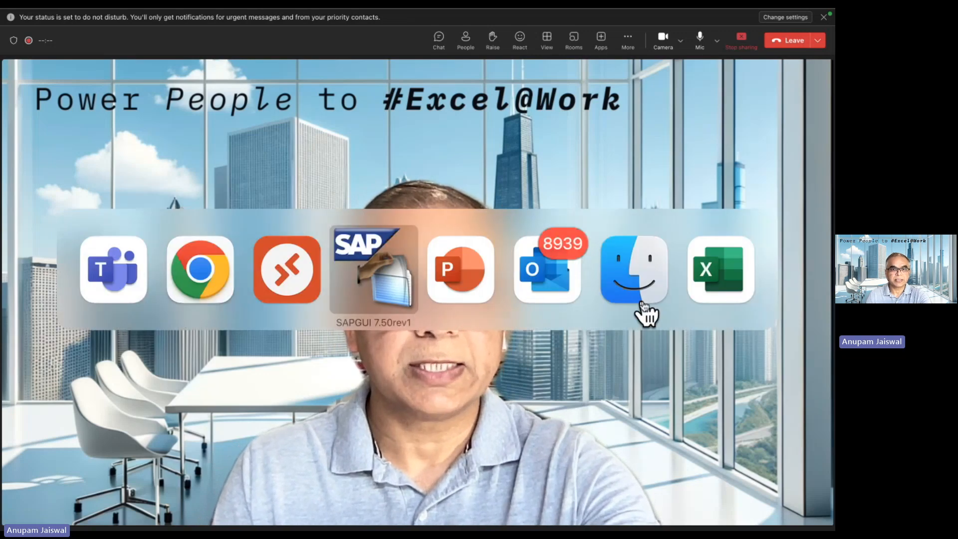
# Return to PowerPoint's slide 8 of 12, the USB4SAP scheduled refresh architecture.
pyautogui.click(460, 269)
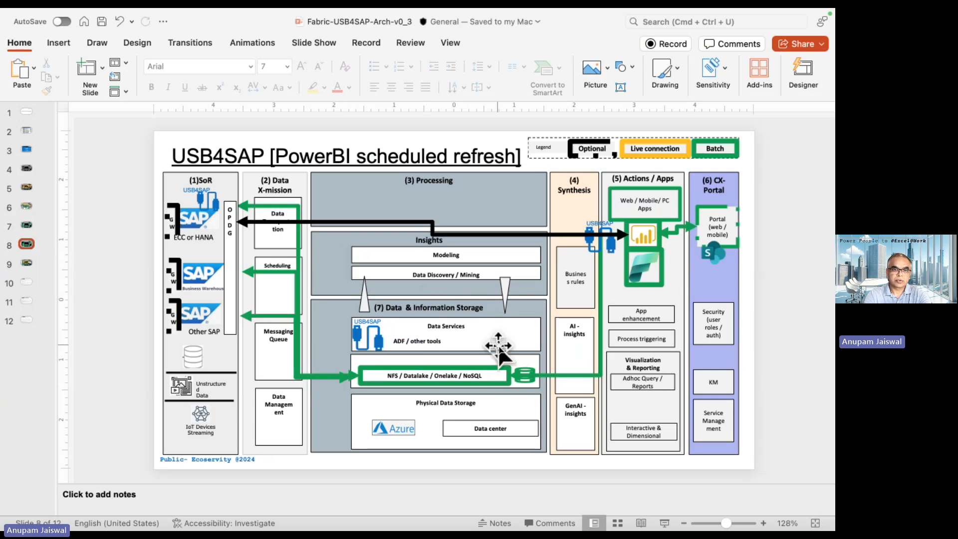